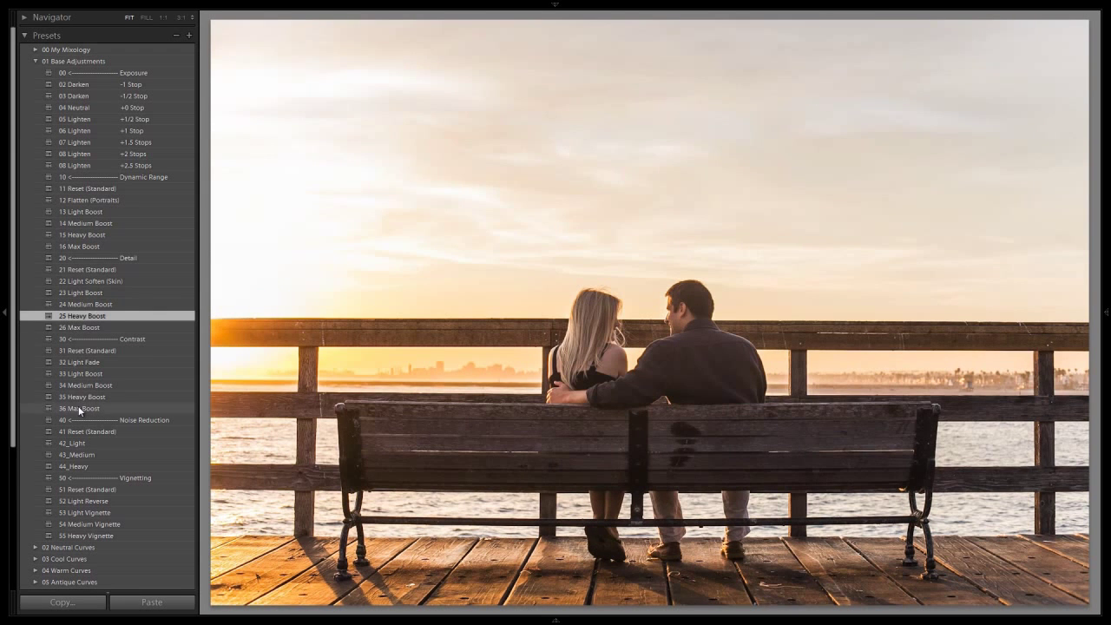
Step: Add the 54 Medium Vignette preset to the pier sunset photo, then open the train photo
{"action": "left_click", "coordinate": [89, 524]}
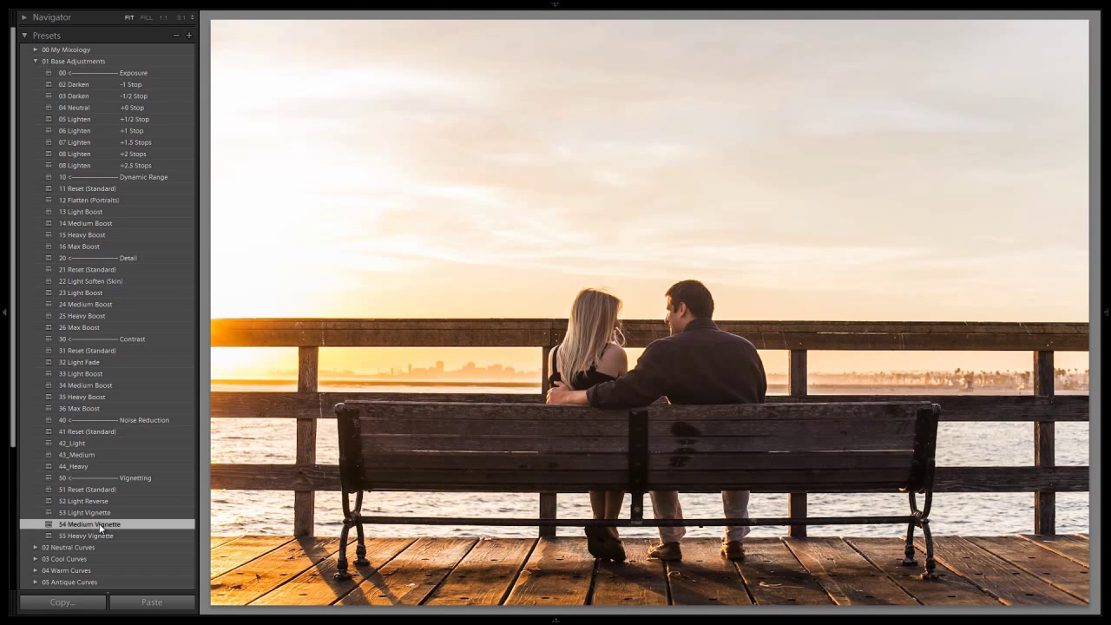
{"action": "left_click", "coordinate": [554, 573]}
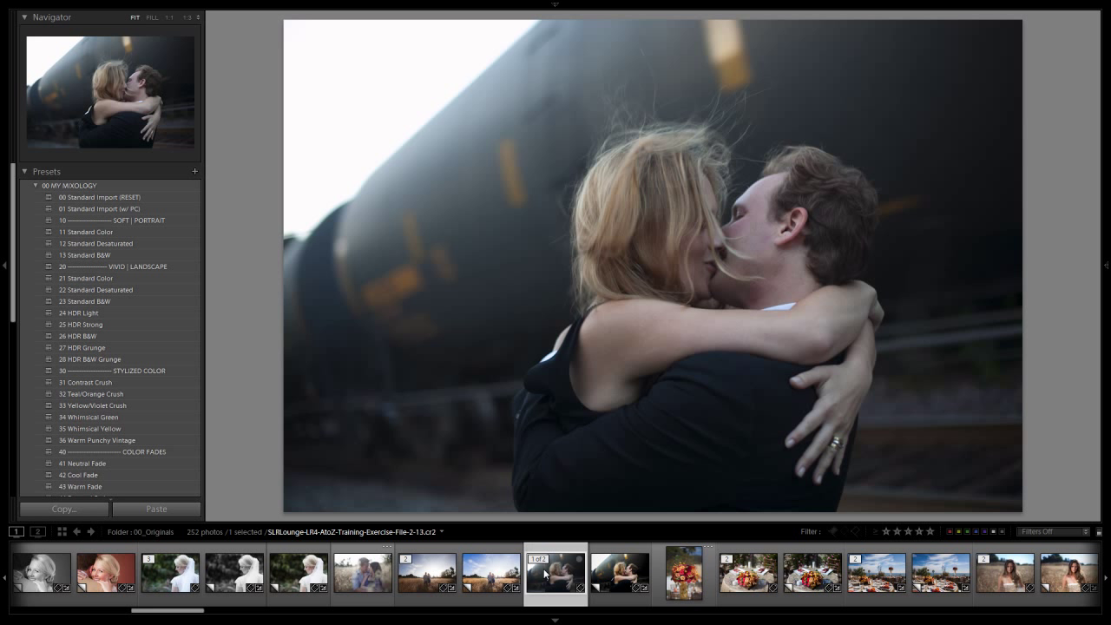
{"action": "mouse_move", "coordinate": [555, 573]}
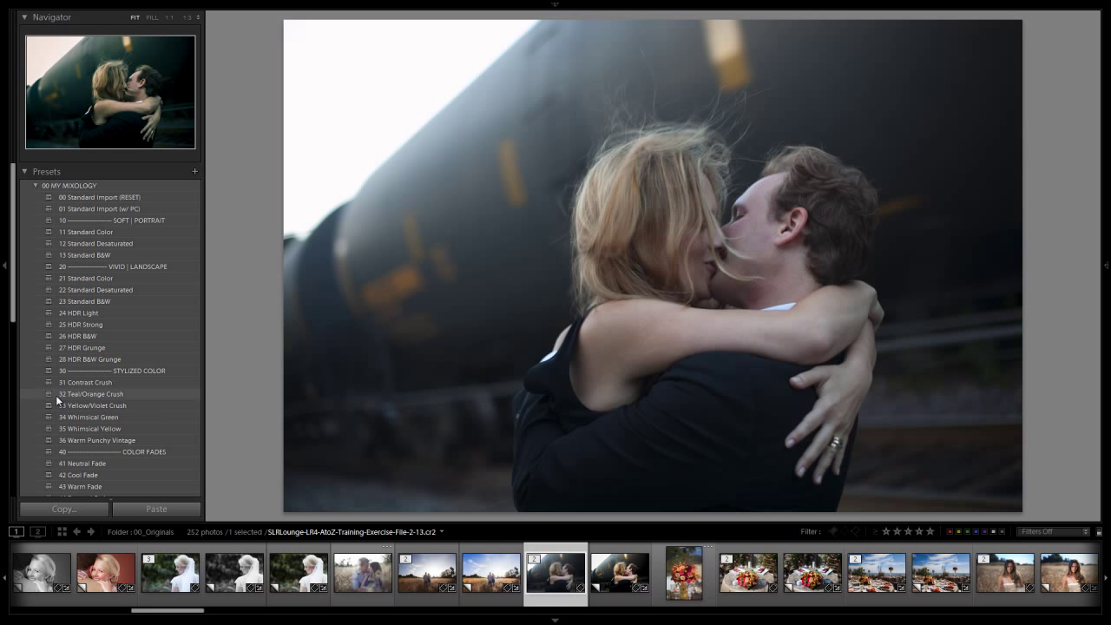
{"action": "mouse_move", "coordinate": [104, 393]}
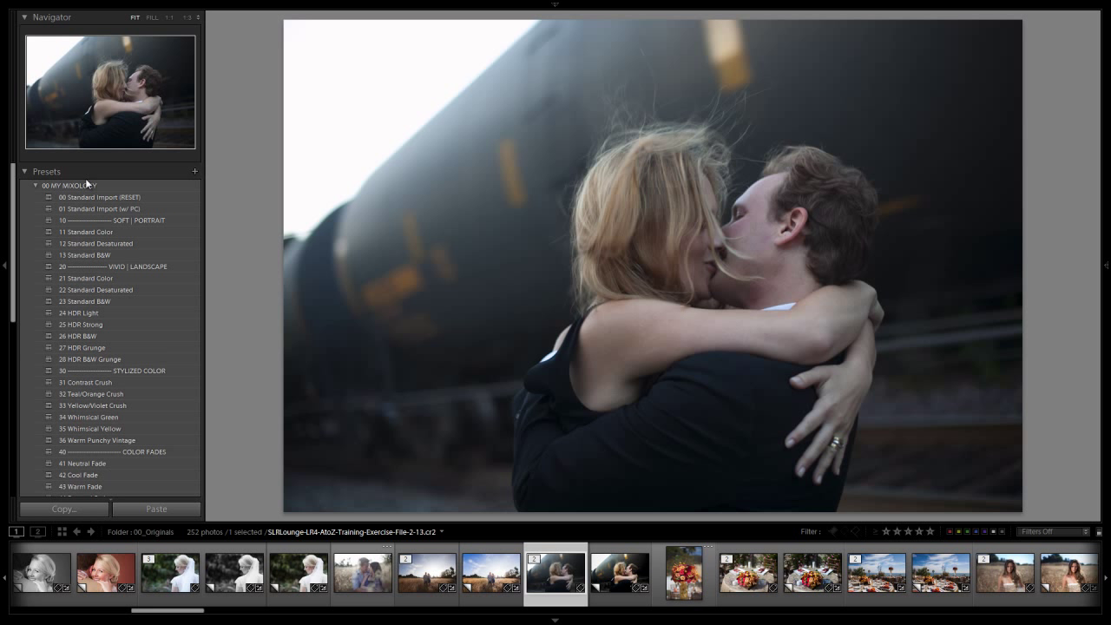
{"action": "mouse_move", "coordinate": [90, 393]}
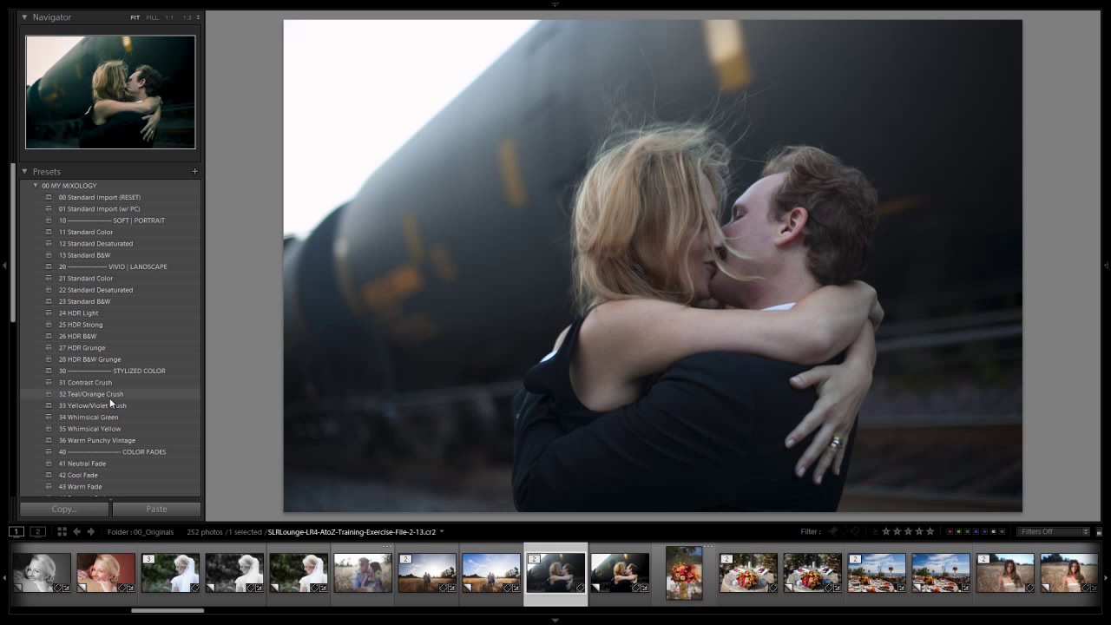
Step: Apply 32 Teal/Orange Crush and 06 Lighten +1 to the train kiss photo
{"action": "left_click", "coordinate": [90, 393]}
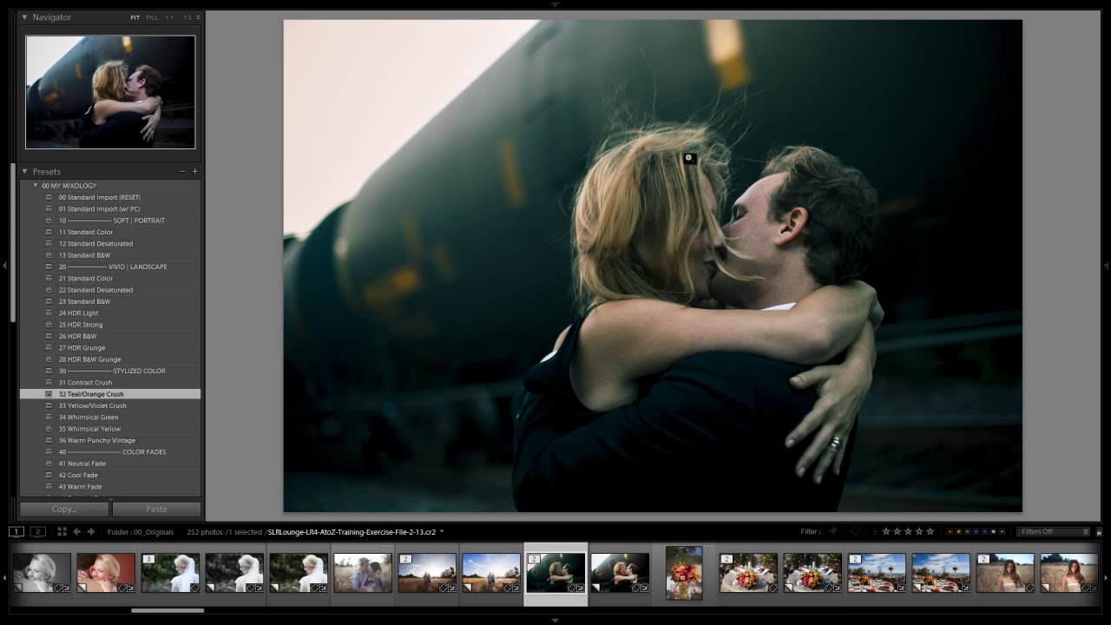
{"action": "mouse_move", "coordinate": [717, 273]}
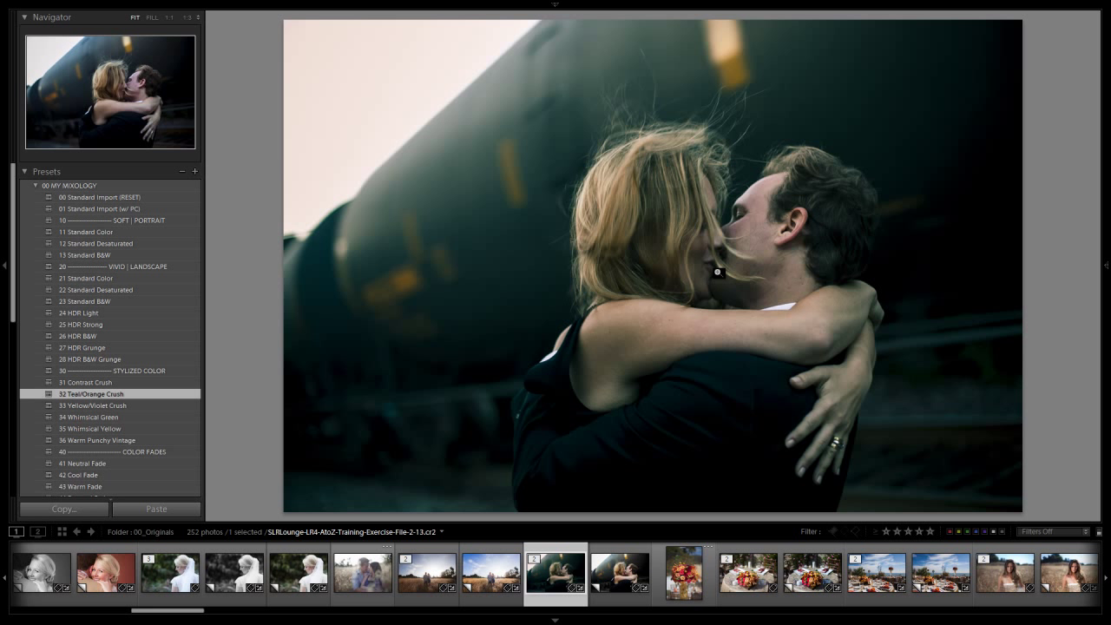
{"action": "left_click", "coordinate": [35, 186]}
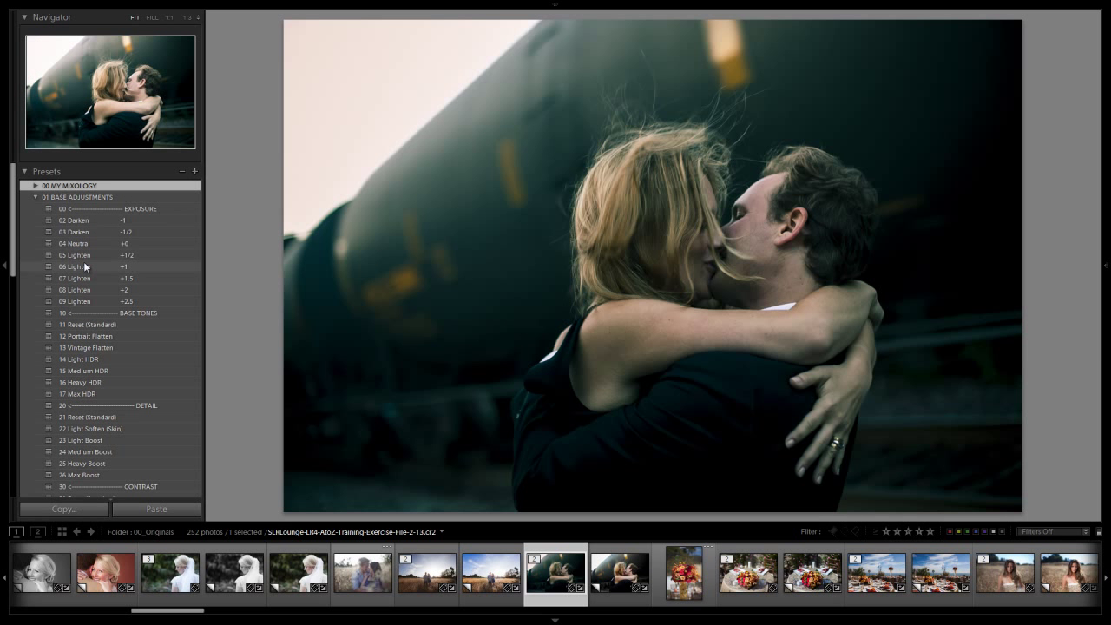
{"action": "left_click", "coordinate": [77, 267]}
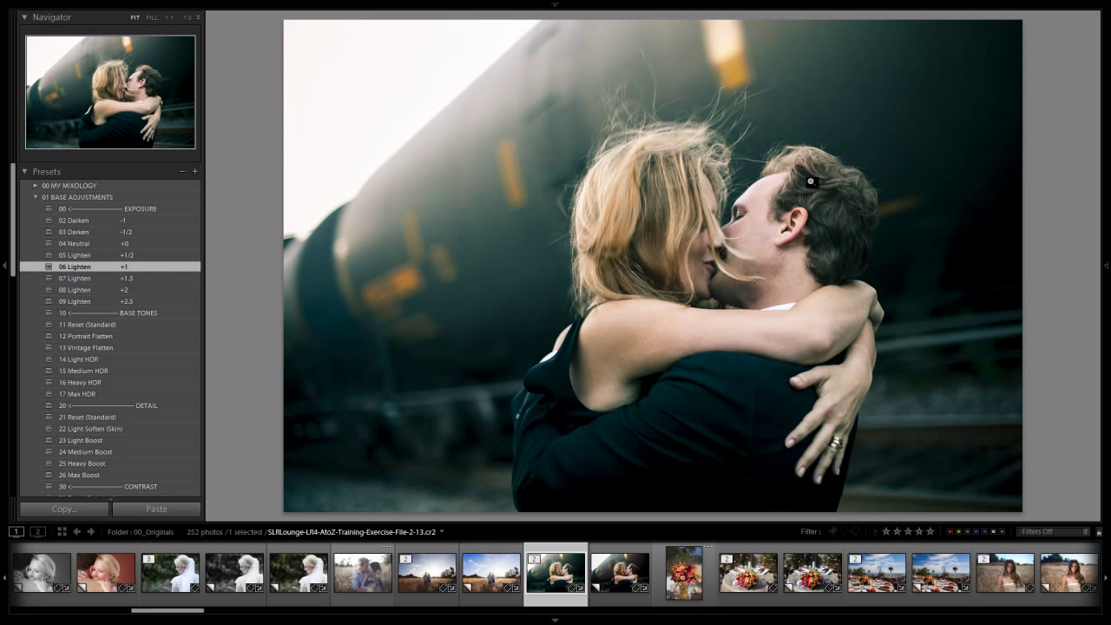
{"action": "mouse_move", "coordinate": [724, 221]}
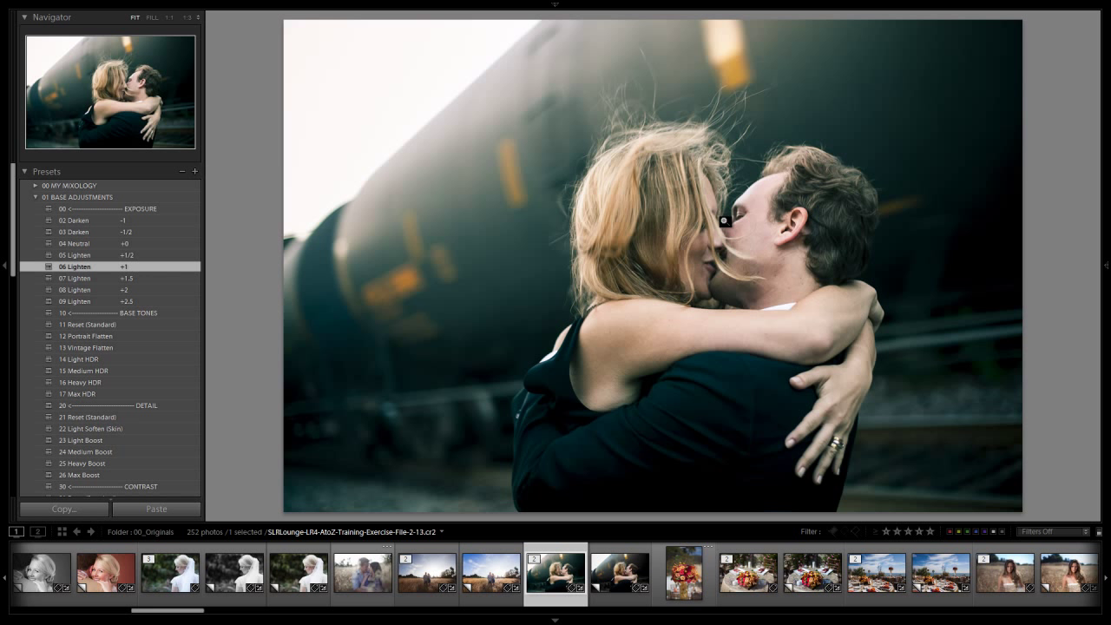
{"action": "mouse_move", "coordinate": [744, 260]}
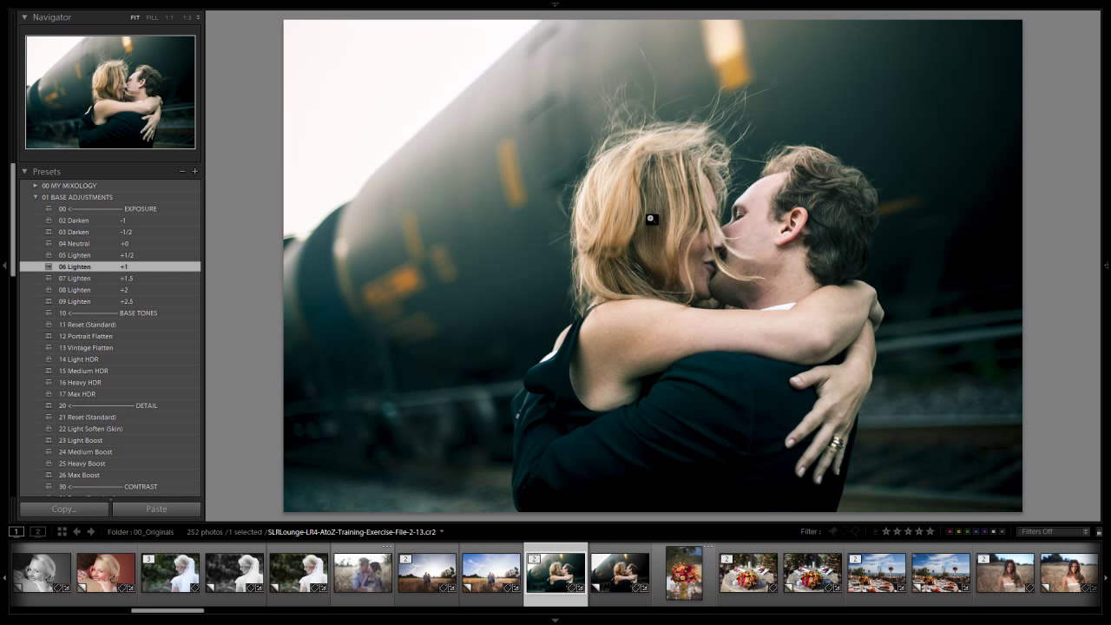
{"action": "left_click", "coordinate": [1106, 264]}
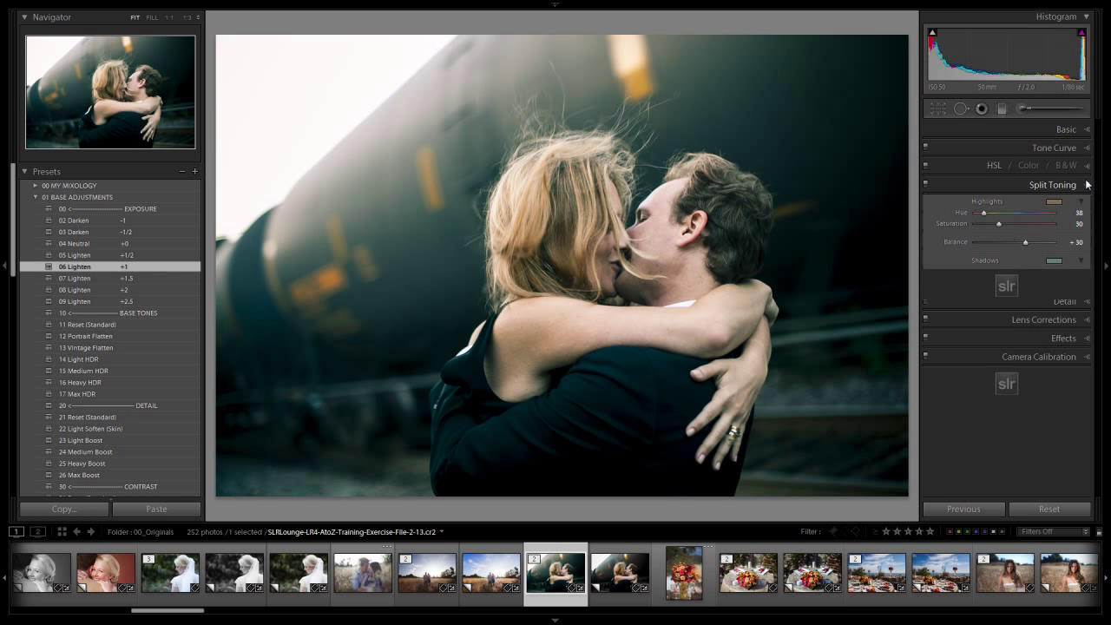
Step: In the Basic panel, warm the train kiss photo's Temp to 5700
{"action": "left_click", "coordinate": [1064, 129]}
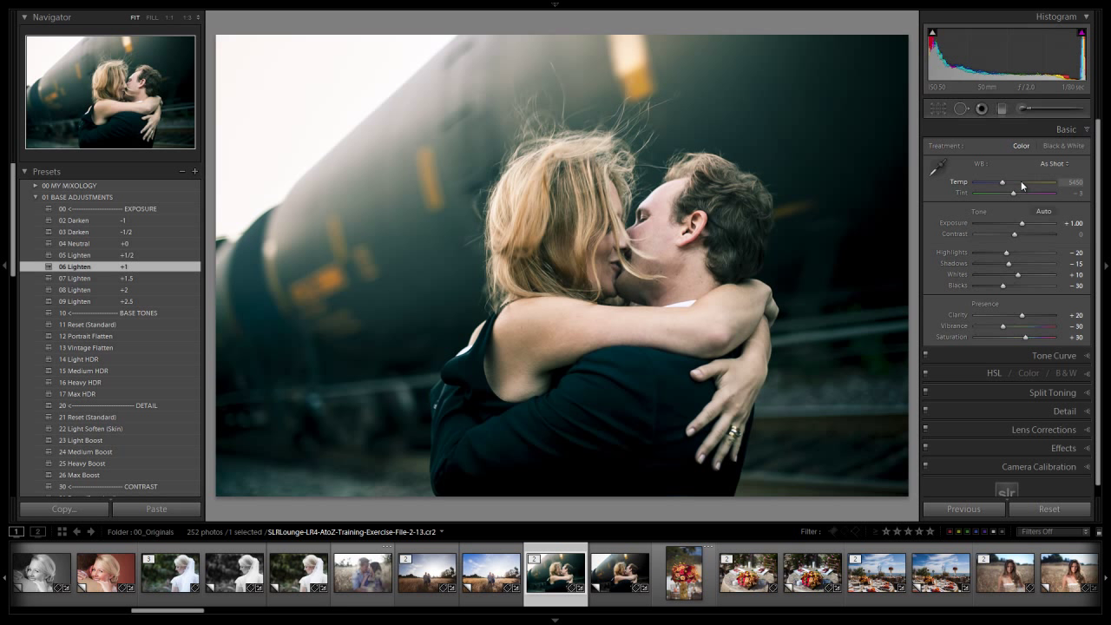
{"action": "left_click_drag", "start_coordinate": [998, 183], "coordinate": [1010, 182]}
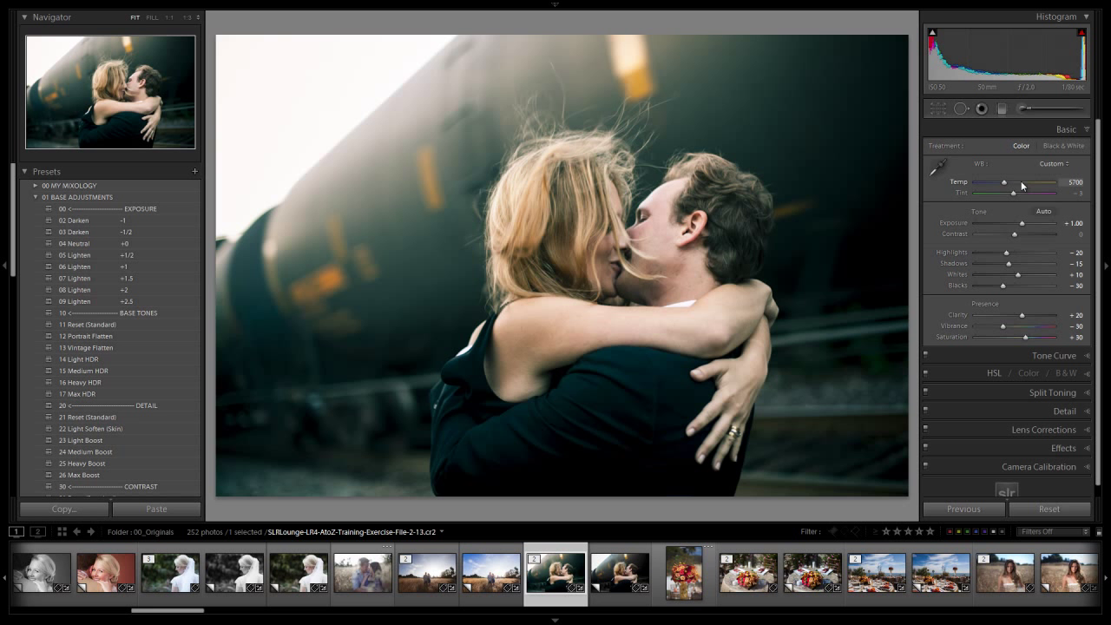
{"action": "left_click_drag", "start_coordinate": [1028, 223], "coordinate": [1022, 223]}
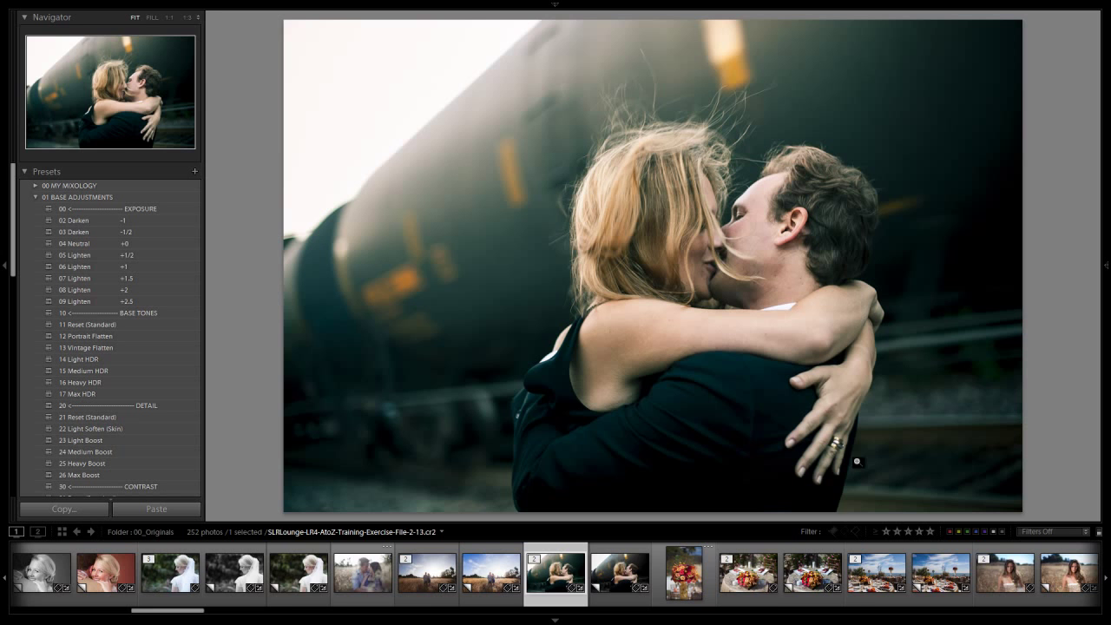
Step: Apply a 00 My Mixology colour grade to the fence photo, then open the hillside photo
{"action": "scroll", "scroll_direction": "right", "scroll_amount": 3}
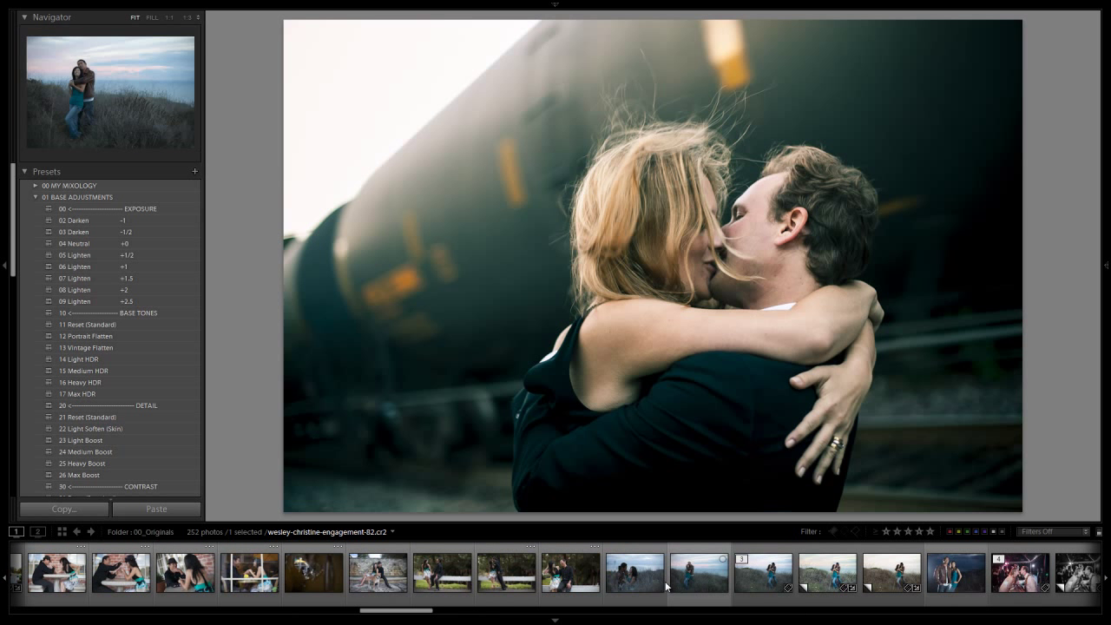
{"action": "mouse_move", "coordinate": [443, 568]}
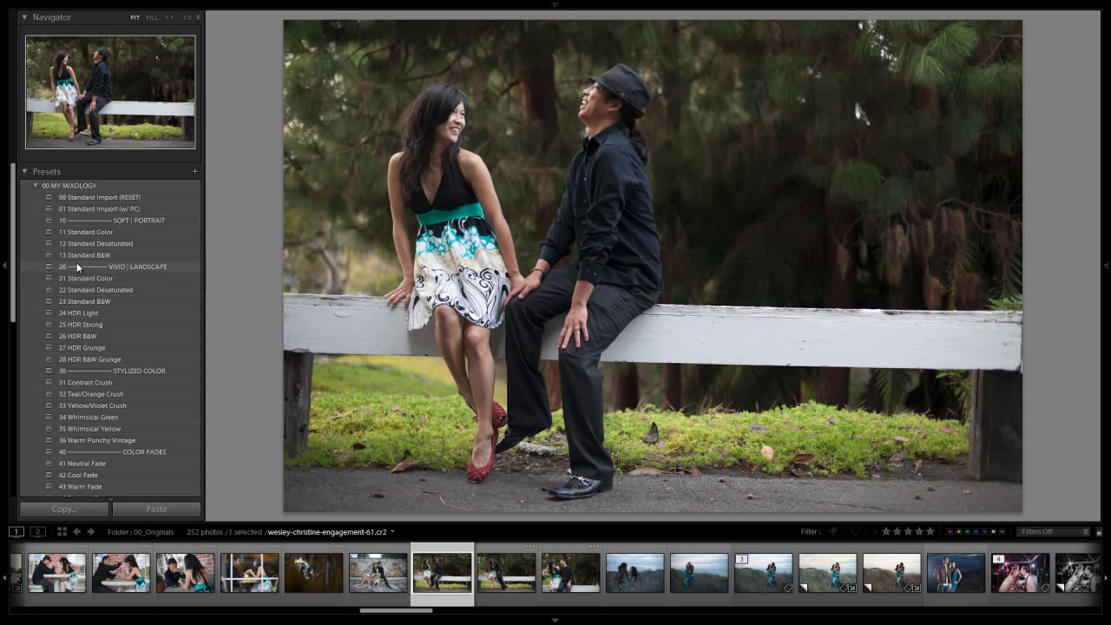
{"action": "left_click", "coordinate": [91, 393]}
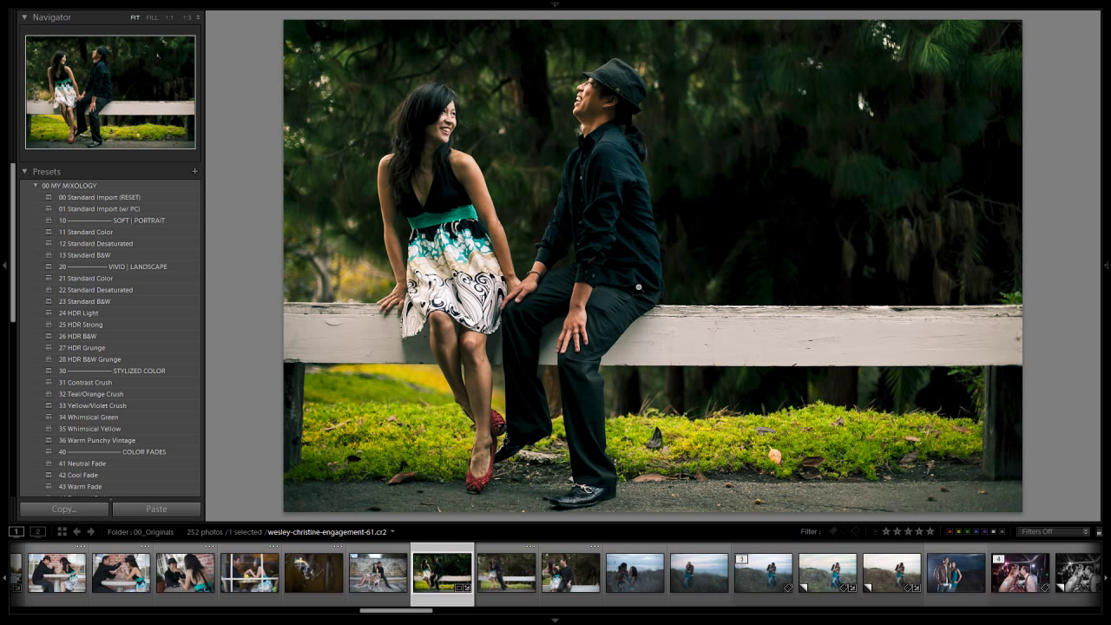
{"action": "mouse_move", "coordinate": [812, 403]}
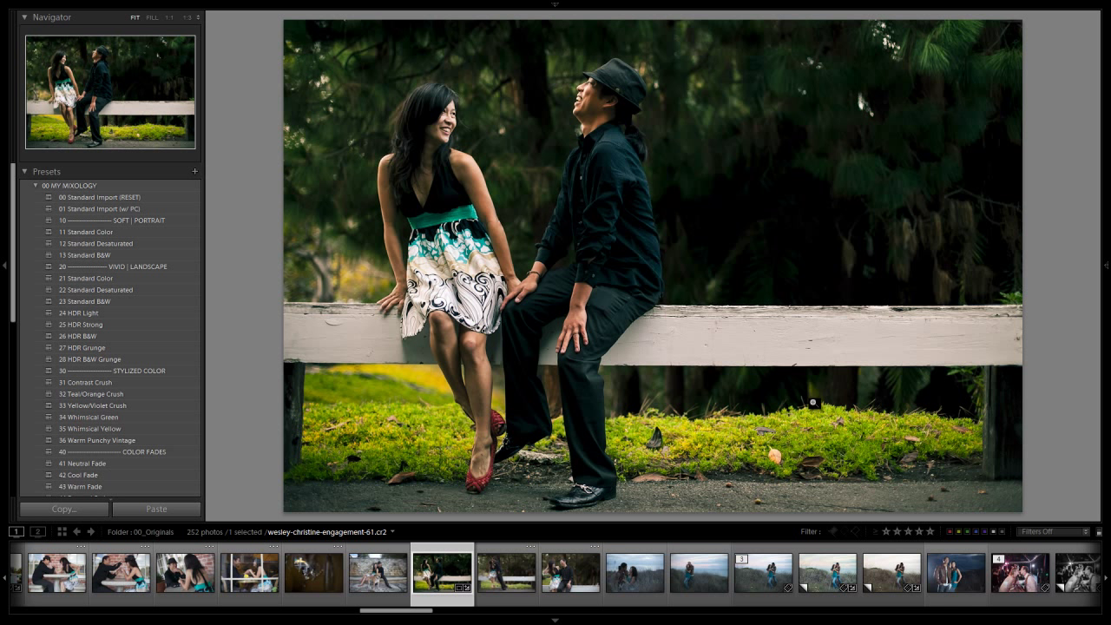
{"action": "left_click", "coordinate": [762, 571]}
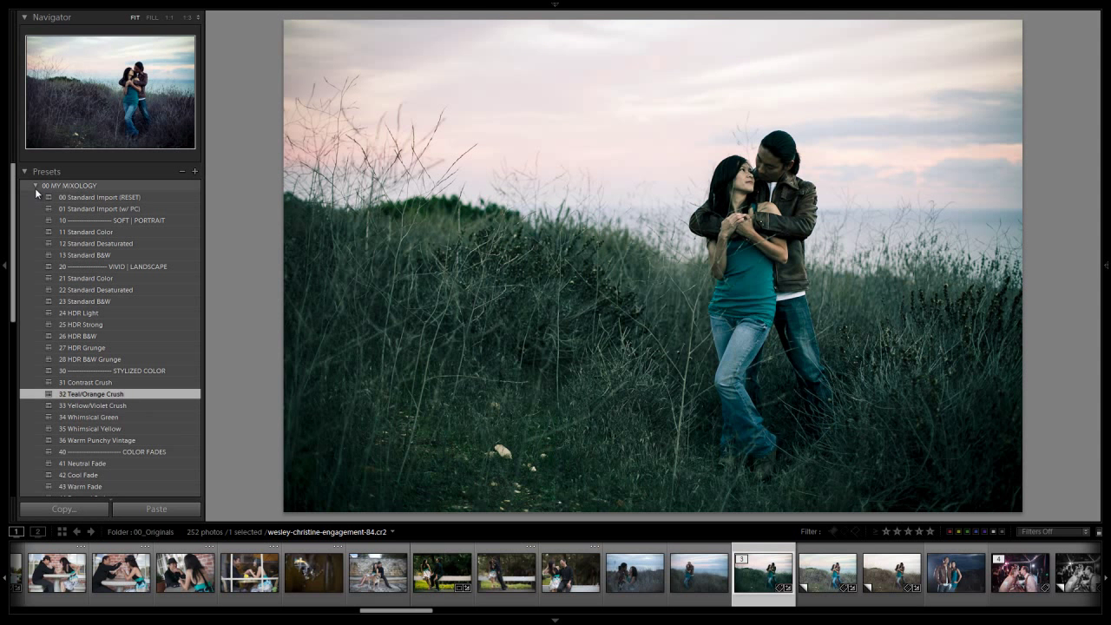
Step: Brighten the hillside photo with 06 Lighten +1 and warm its Temp to 6750
{"action": "left_click", "coordinate": [36, 185]}
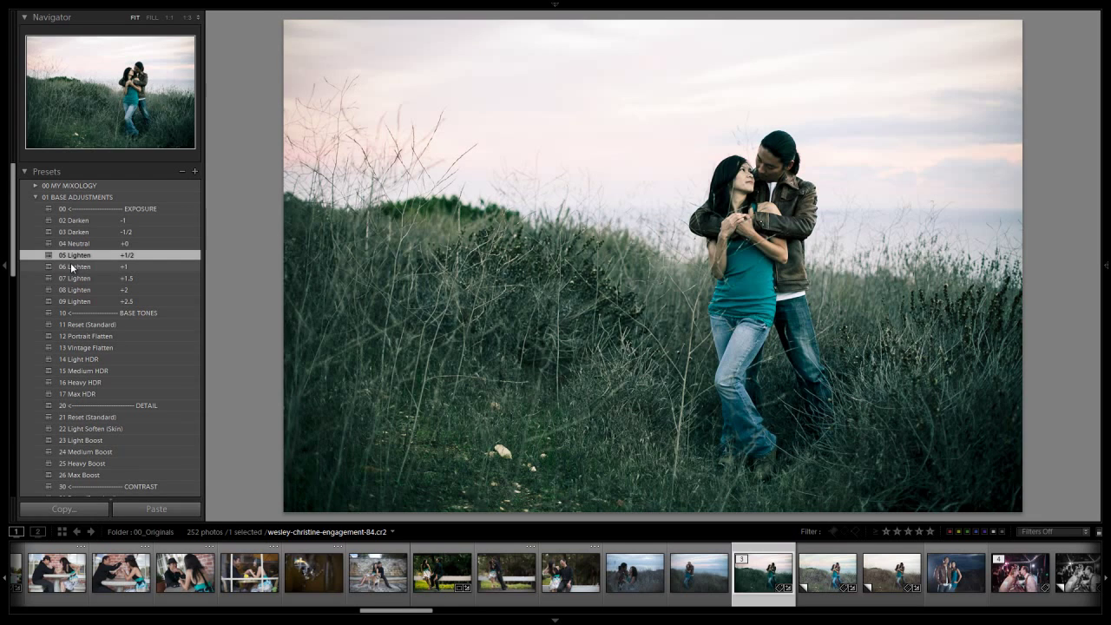
{"action": "left_click", "coordinate": [76, 267]}
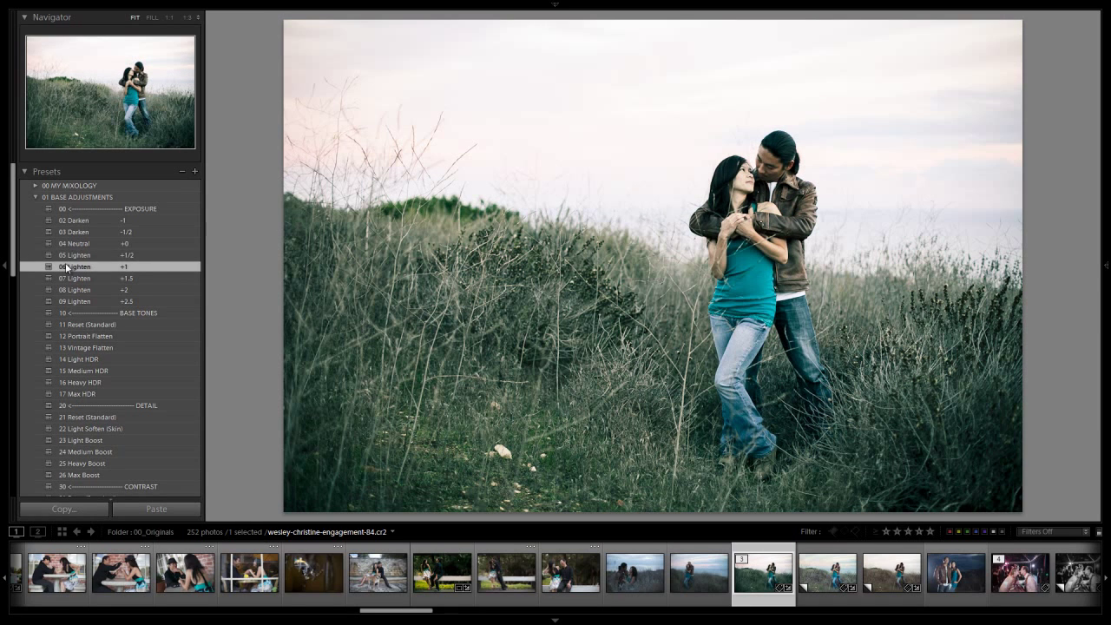
{"action": "left_click", "coordinate": [77, 266]}
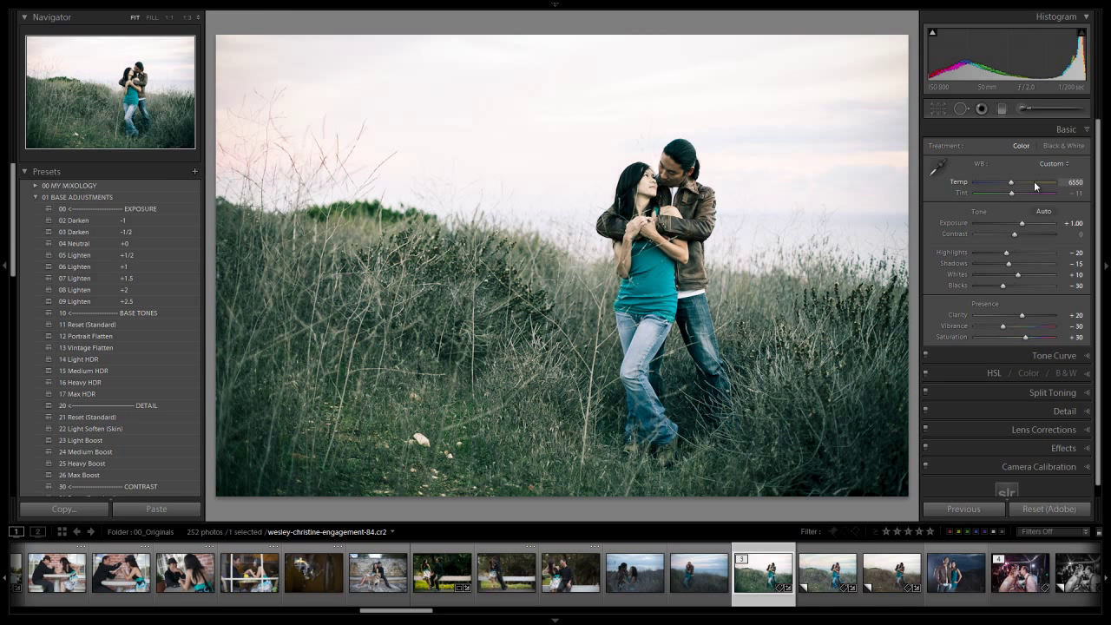
{"action": "left_click_drag", "start_coordinate": [1011, 182], "coordinate": [1032, 182]}
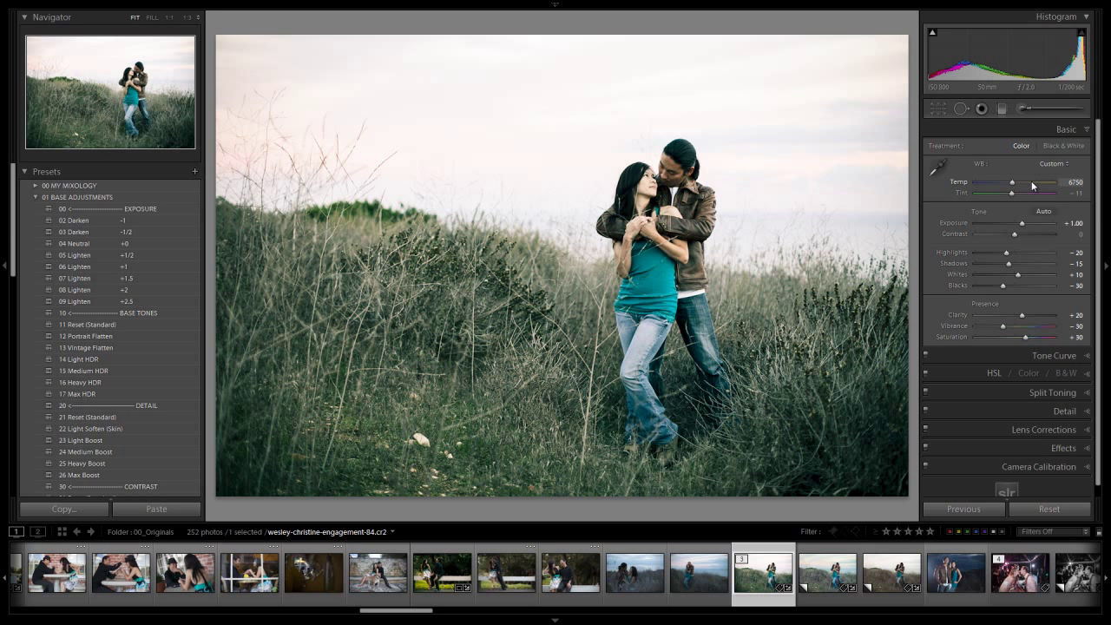
{"action": "left_click_drag", "start_coordinate": [1011, 182], "coordinate": [1015, 182]}
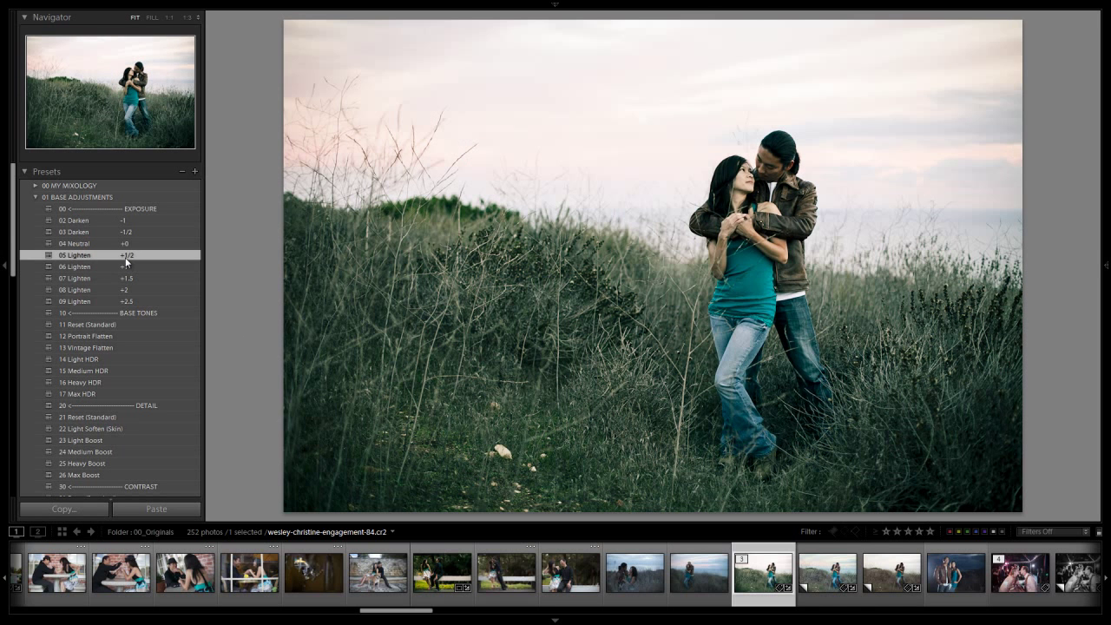
{"action": "left_click", "coordinate": [76, 267]}
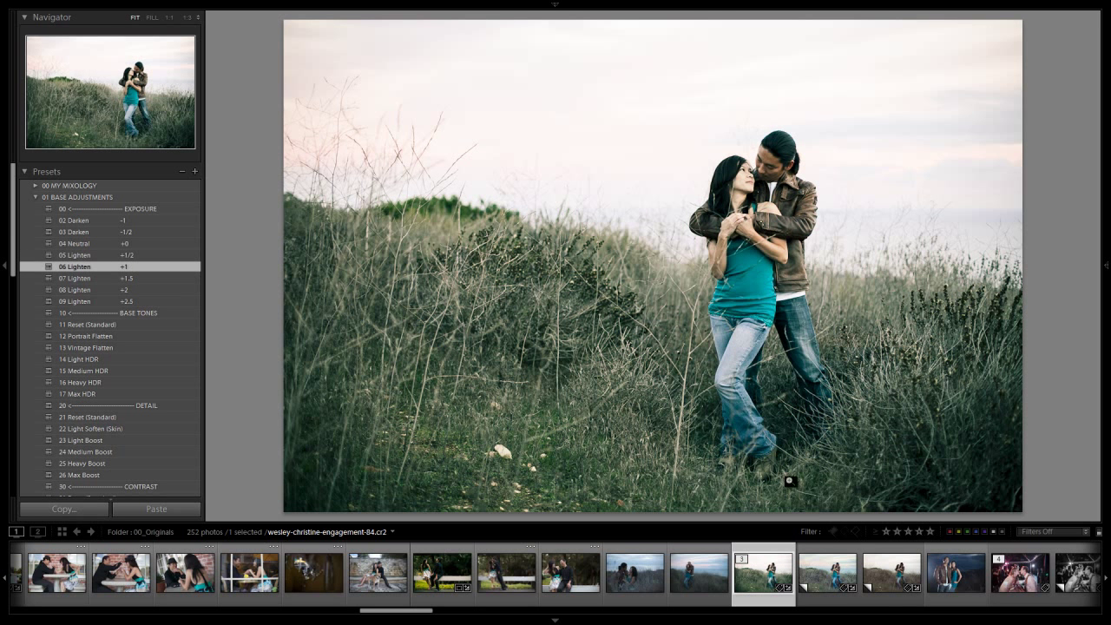
{"action": "mouse_move", "coordinate": [766, 338]}
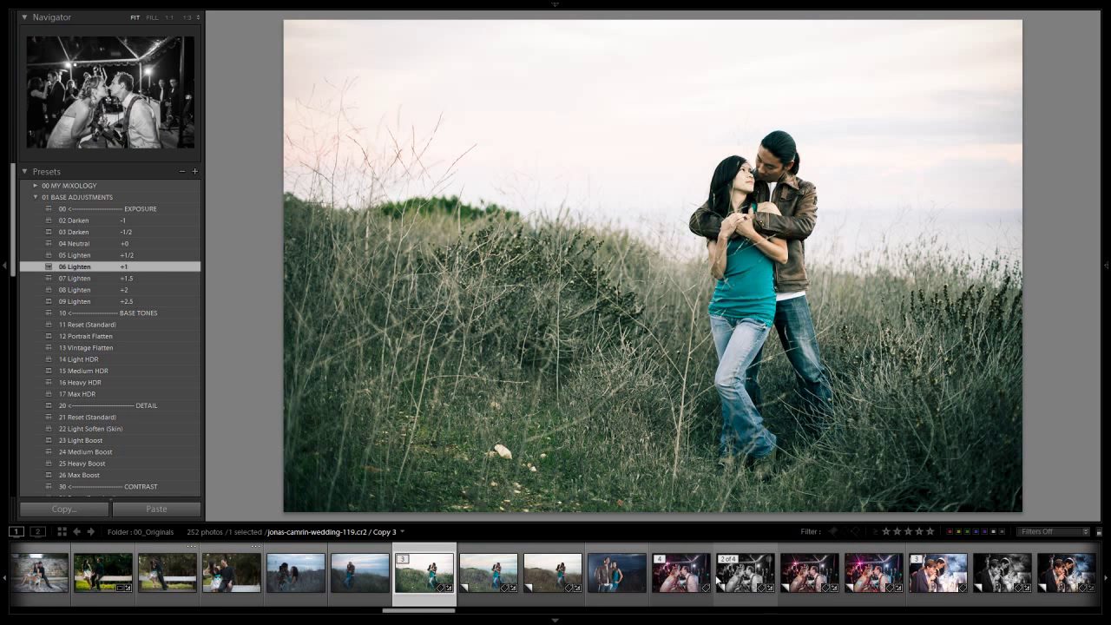
Step: Open the night wedding kiss photo and apply 32 Teal/Orange Crush from 00 My Mixology
{"action": "left_click", "coordinate": [680, 571]}
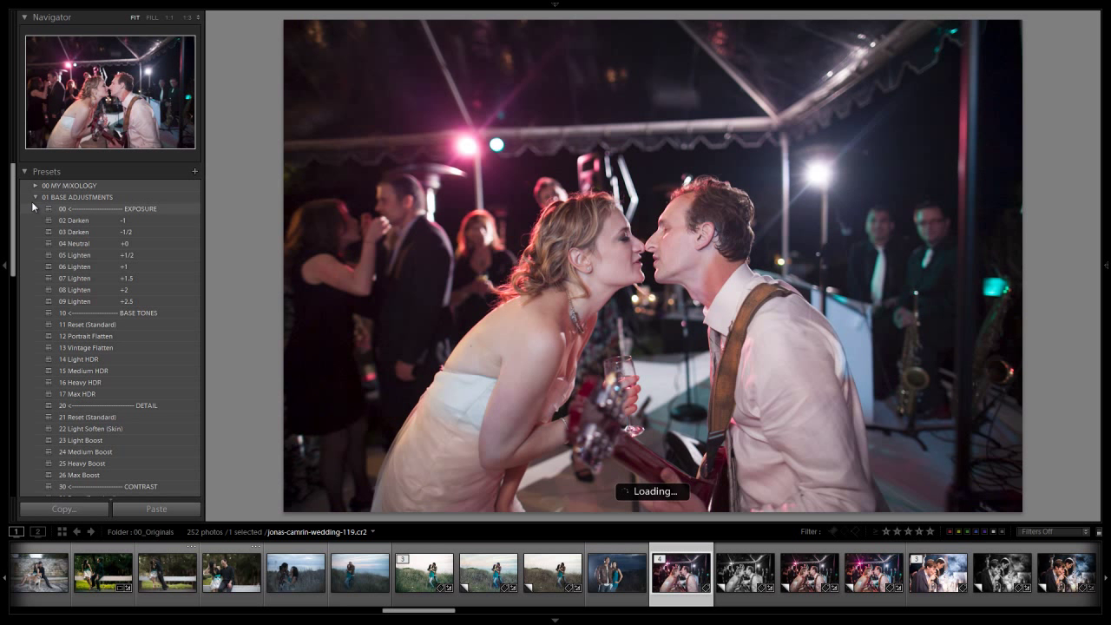
{"action": "left_click", "coordinate": [35, 197]}
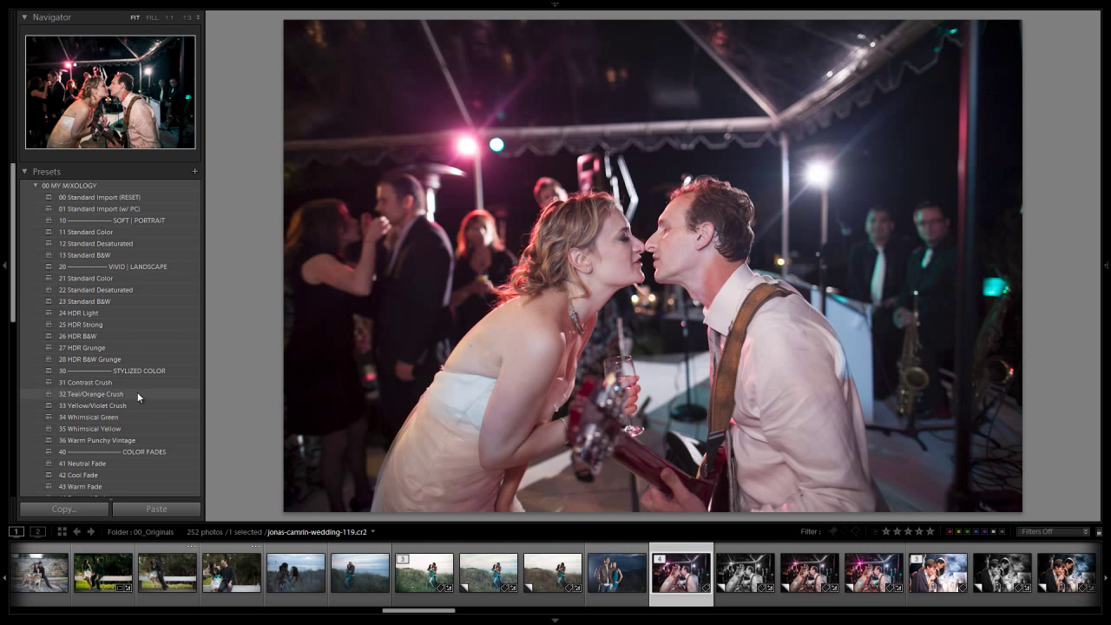
{"action": "left_click", "coordinate": [91, 394]}
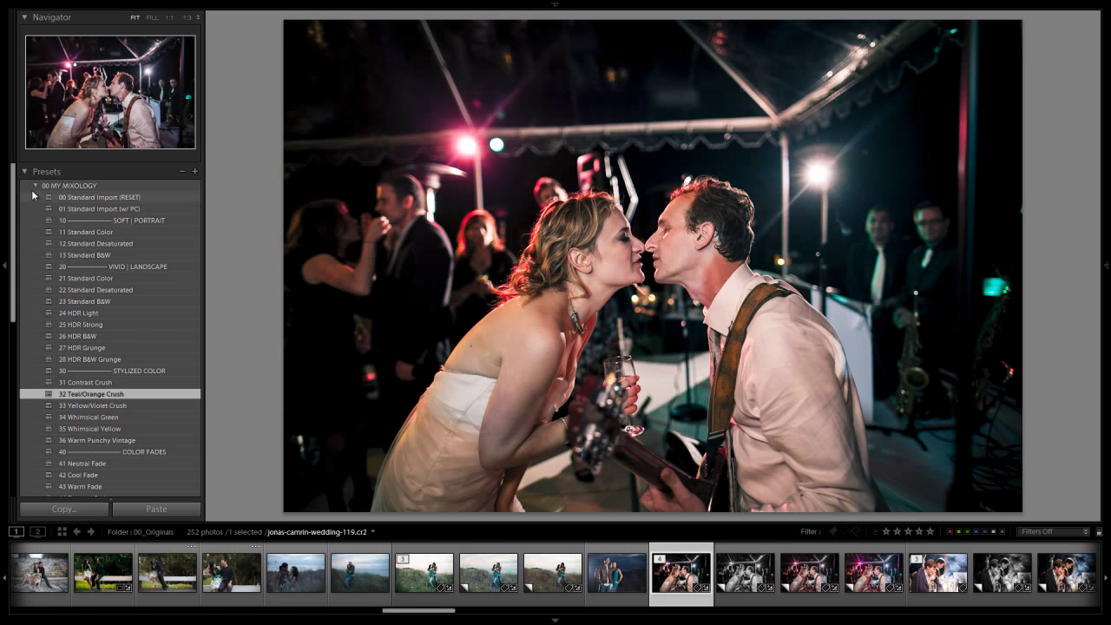
{"action": "left_click", "coordinate": [35, 185]}
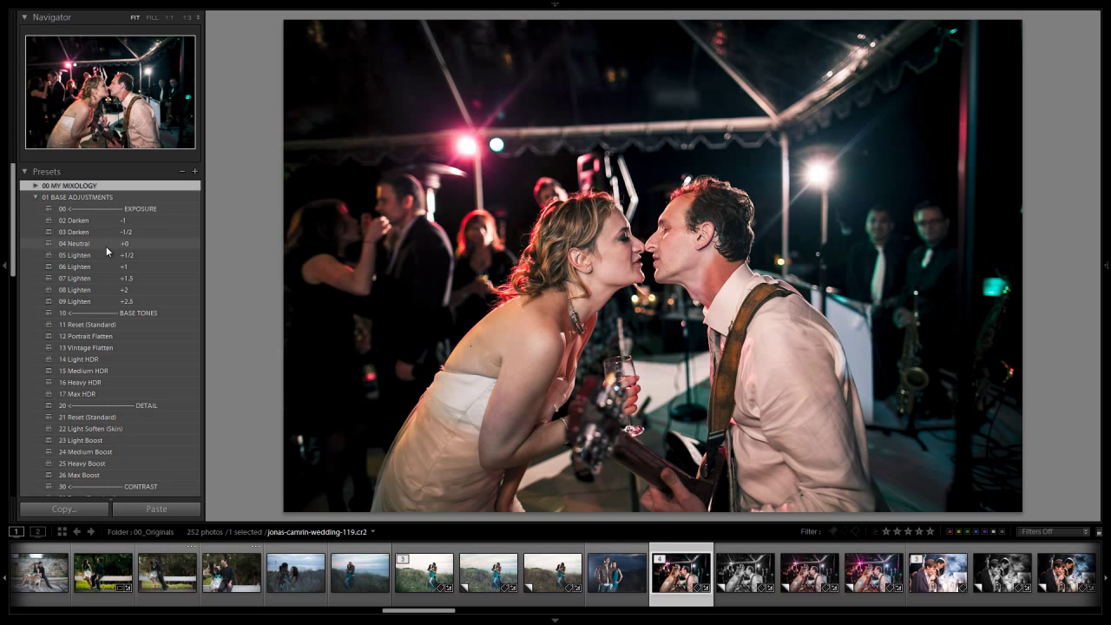
{"action": "left_click", "coordinate": [77, 255]}
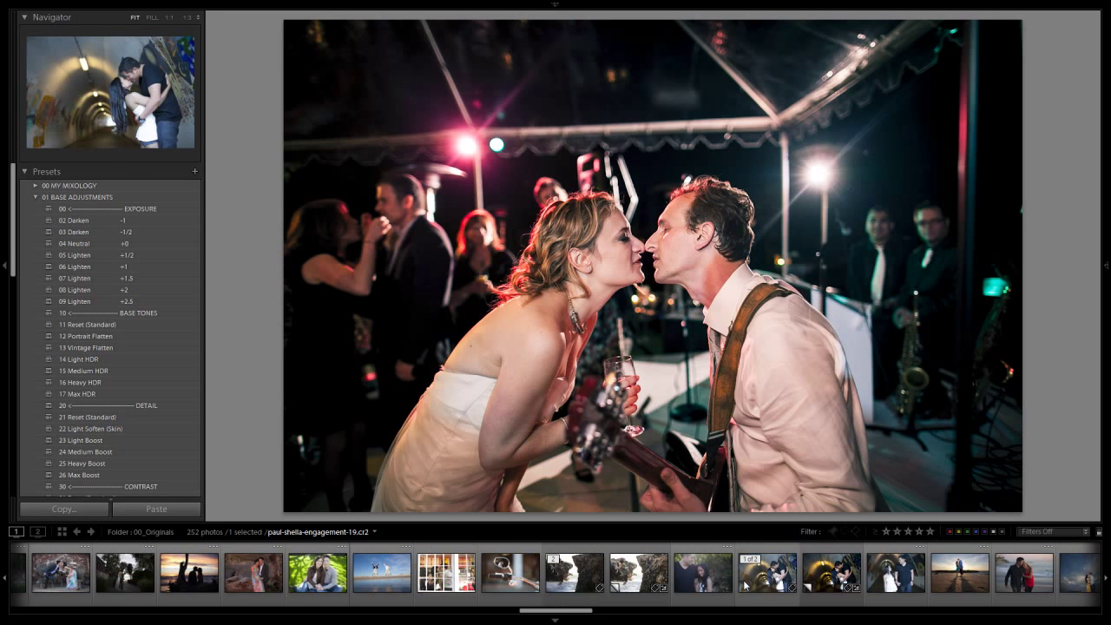
Step: Open the tunnel engagement photo and apply the 32 Teal/Orange Crush preset
{"action": "scroll", "scroll_direction": "right", "scroll_amount": 3}
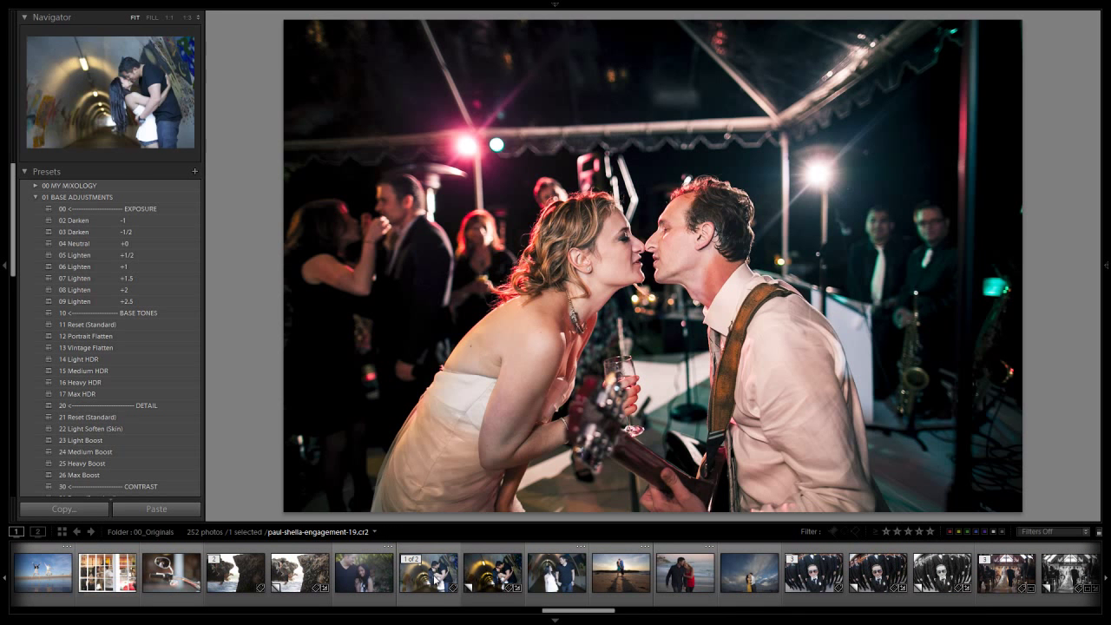
{"action": "left_click", "coordinate": [426, 571]}
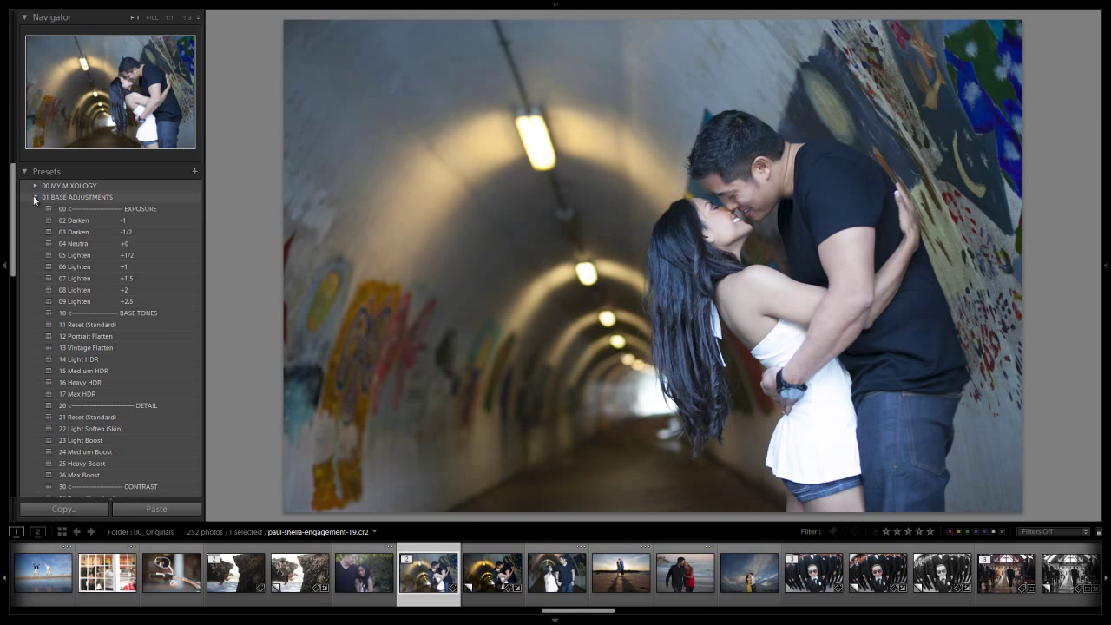
{"action": "left_click", "coordinate": [35, 184]}
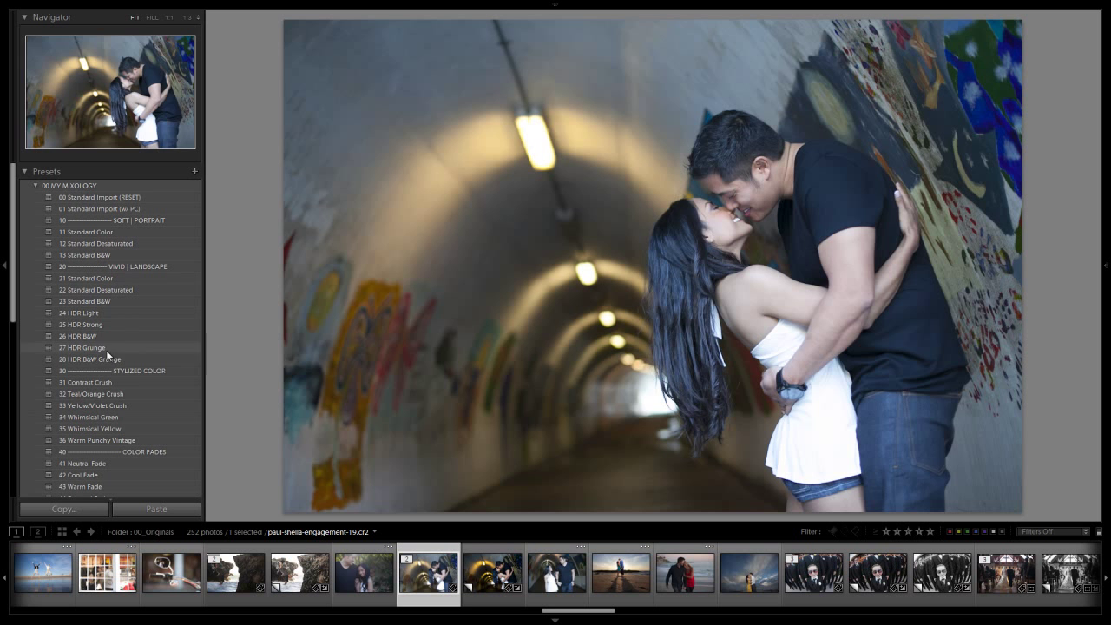
{"action": "left_click", "coordinate": [92, 393]}
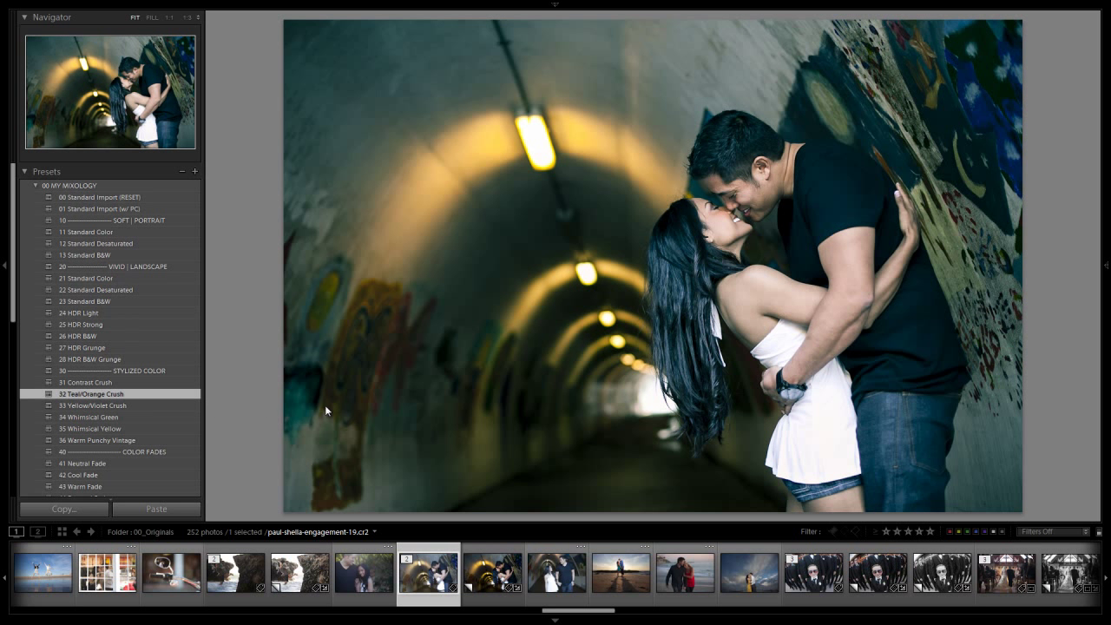
{"action": "mouse_move", "coordinate": [1084, 310]}
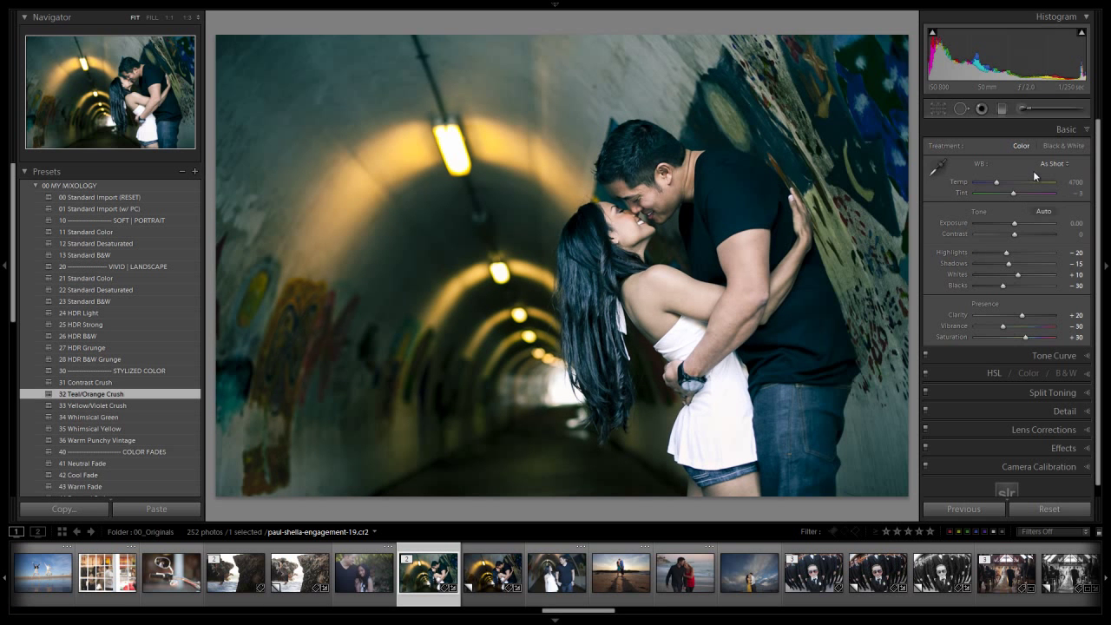
Step: Warm the tunnel photo's white balance Temp to about 5250
{"action": "left_click_drag", "start_coordinate": [1015, 181], "coordinate": [1041, 181]}
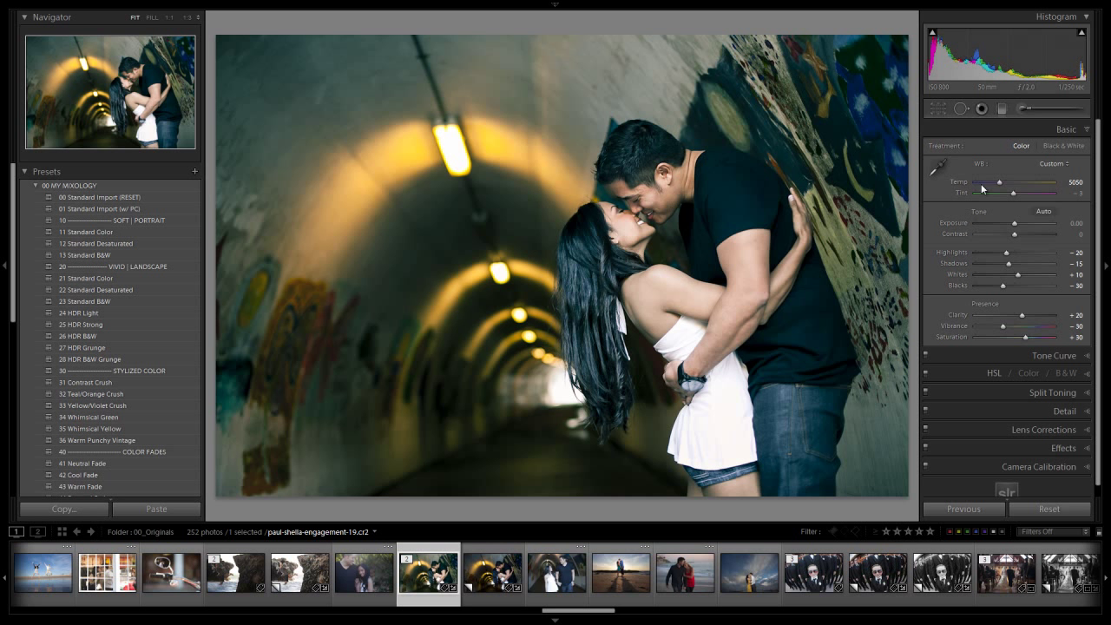
{"action": "left_click_drag", "start_coordinate": [998, 182], "coordinate": [1010, 182]}
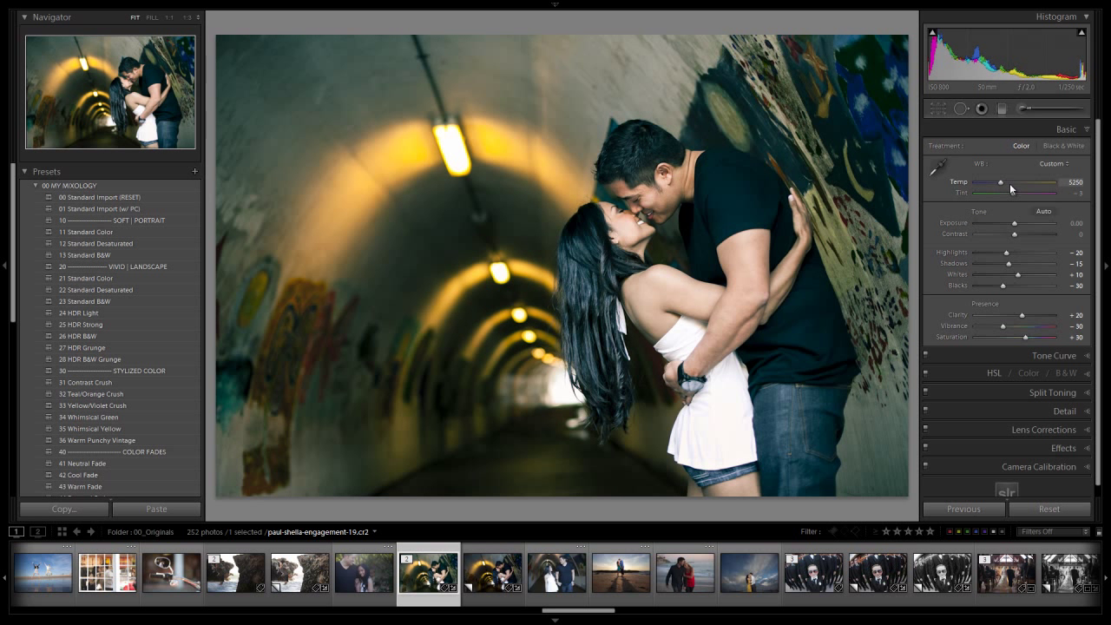
{"action": "left_click_drag", "start_coordinate": [1010, 183], "coordinate": [1017, 183]}
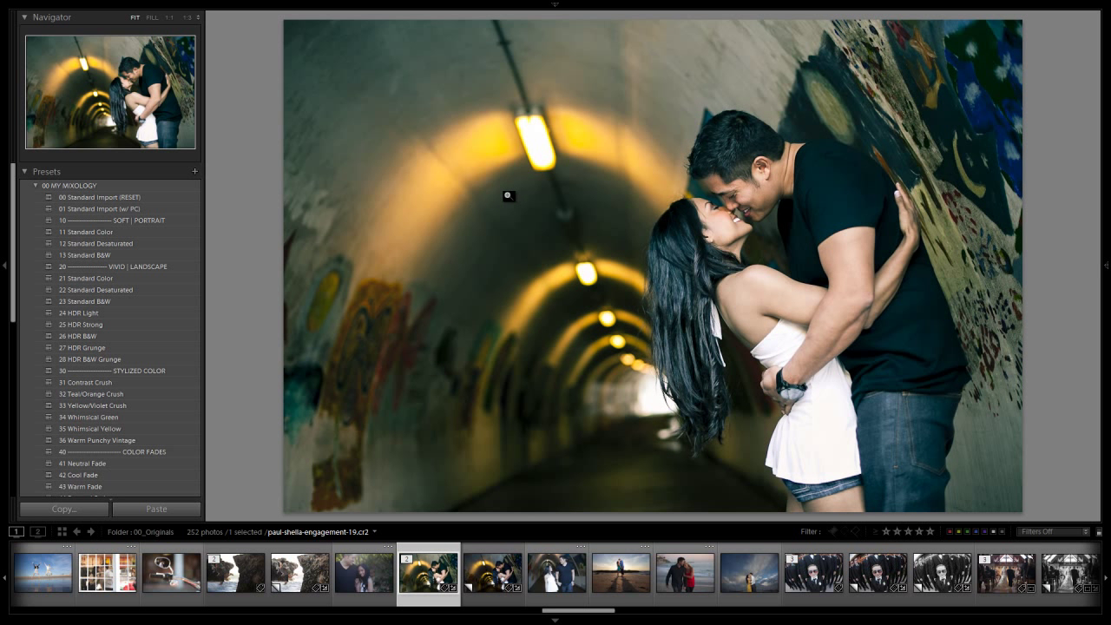
{"action": "mouse_move", "coordinate": [628, 280]}
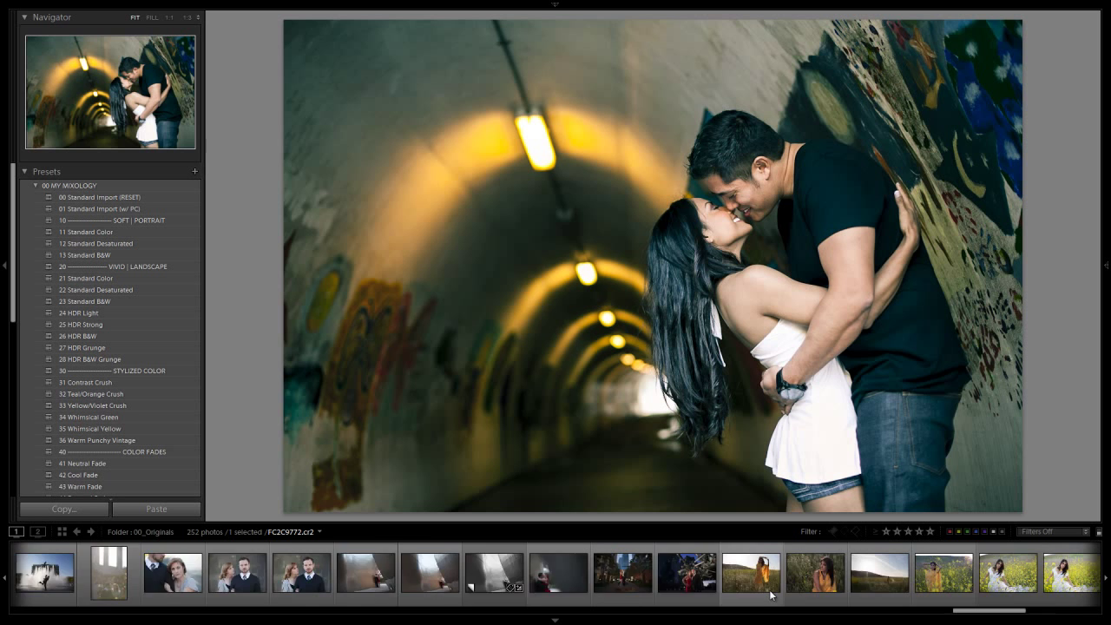
Step: Scroll the filmstrip and load the hilltop silhouette photo
{"action": "scroll", "scroll_direction": "right", "scroll_amount": 3}
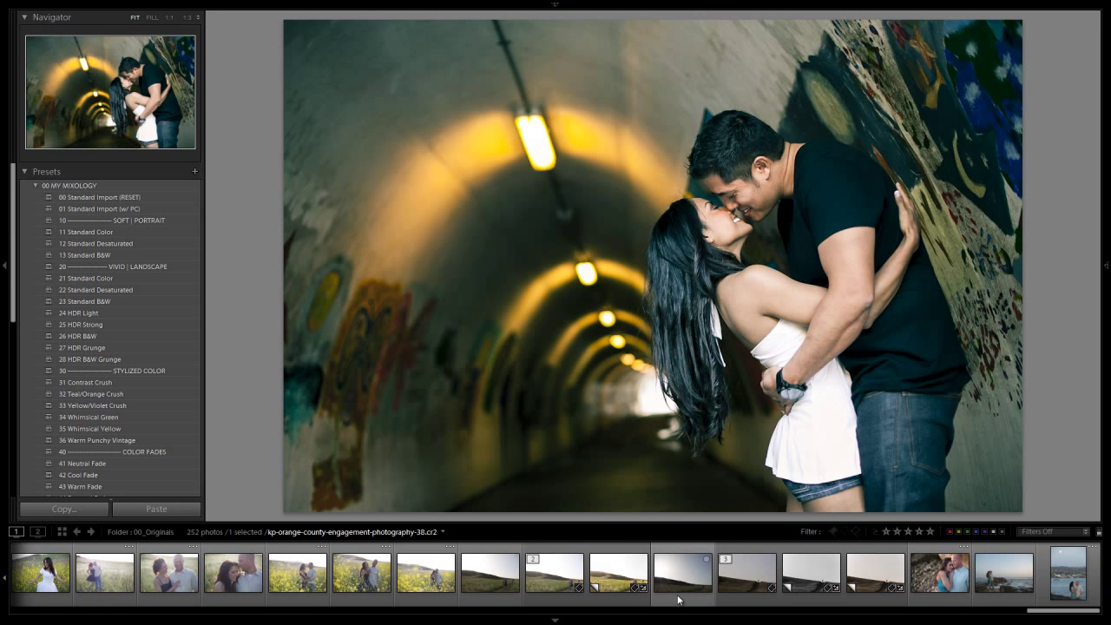
{"action": "left_click", "coordinate": [745, 573]}
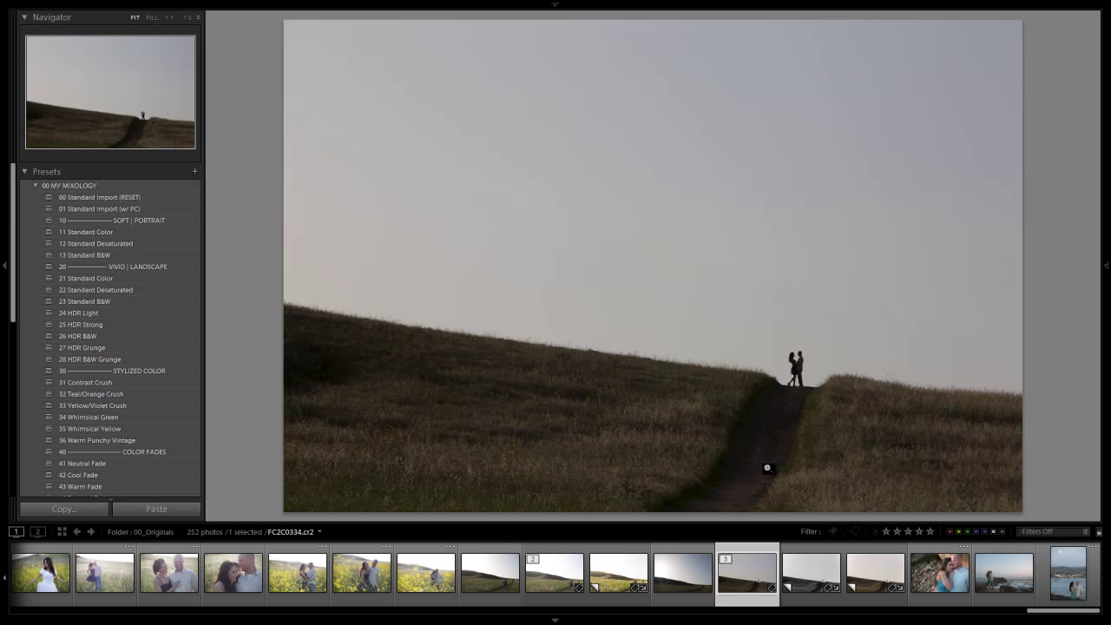
{"action": "mouse_move", "coordinate": [261, 275]}
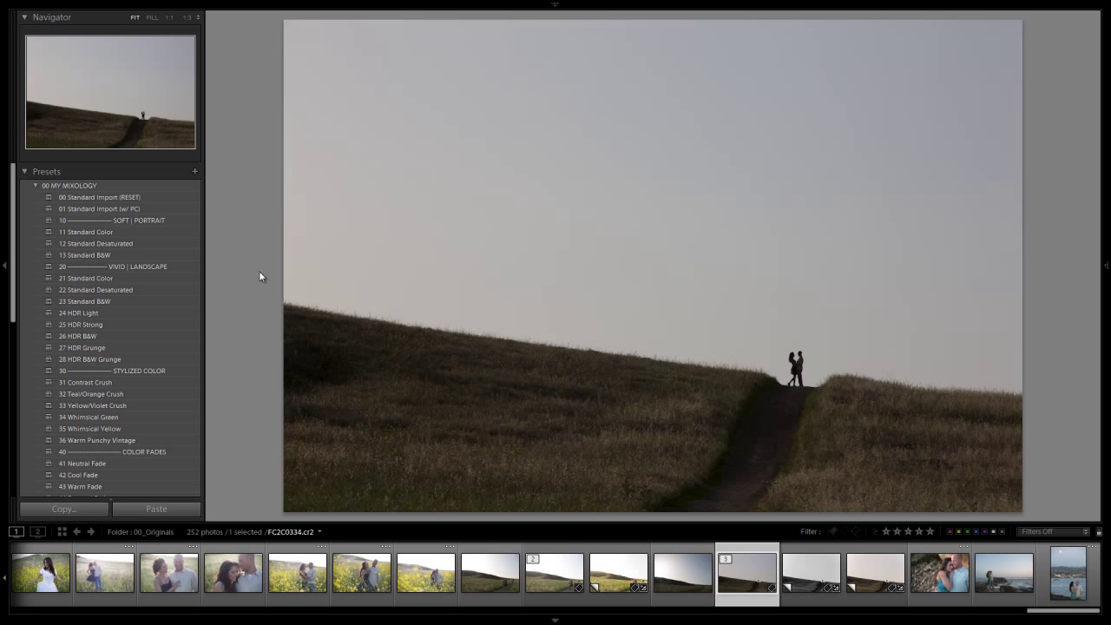
{"action": "mouse_move", "coordinate": [84, 301]}
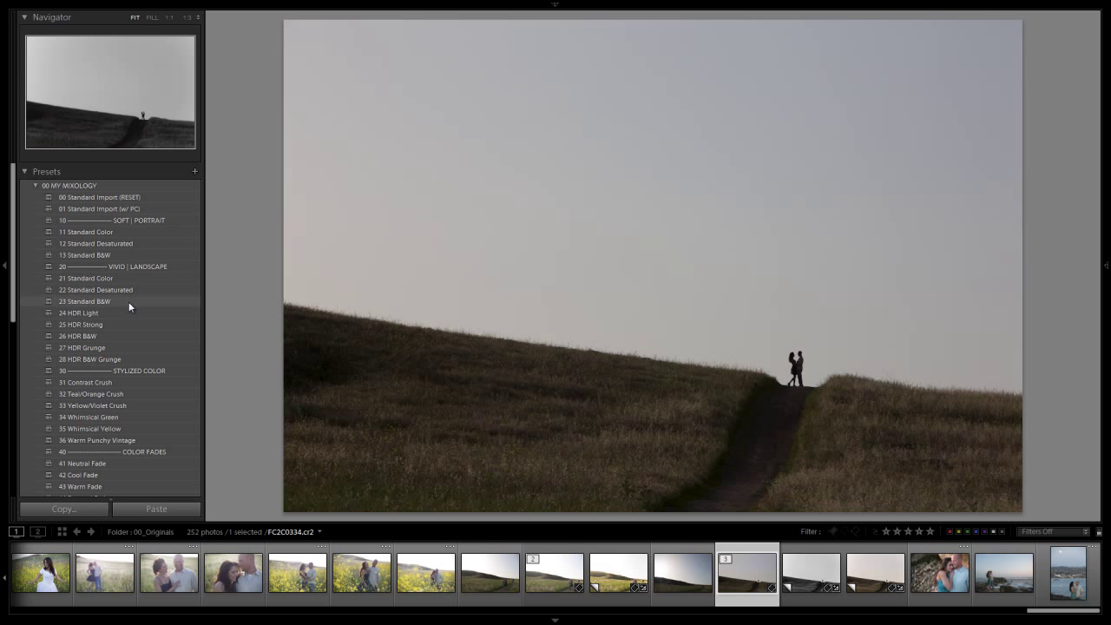
Step: Apply 32 Teal/Orange Crush to the silhouette photo and warm its Temp for a peachy sky
{"action": "left_click", "coordinate": [91, 393]}
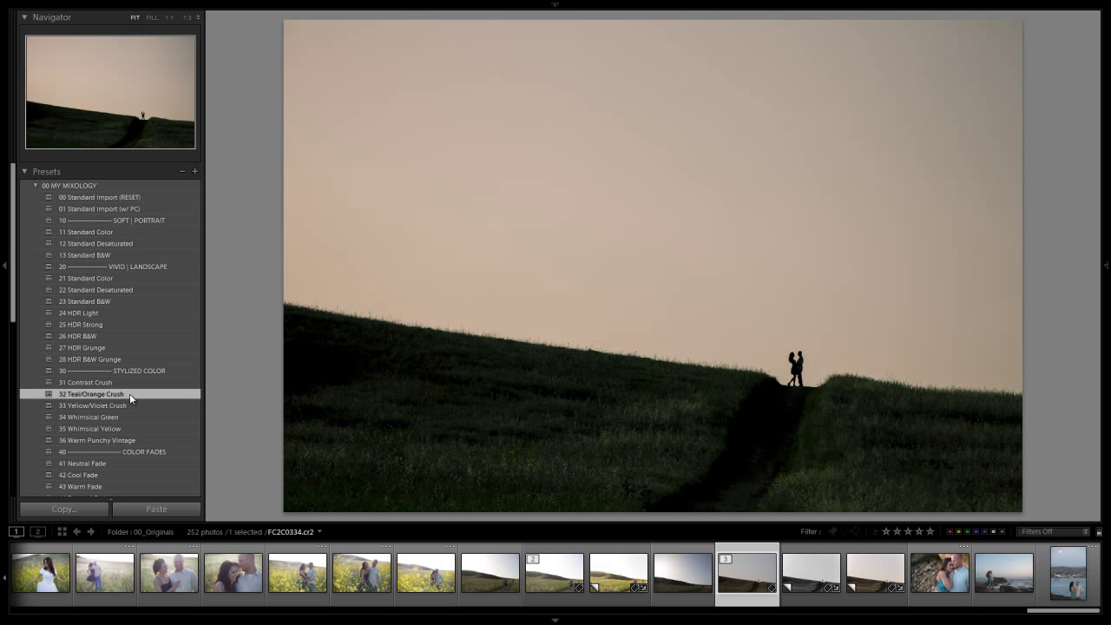
{"action": "mouse_move", "coordinate": [230, 397]}
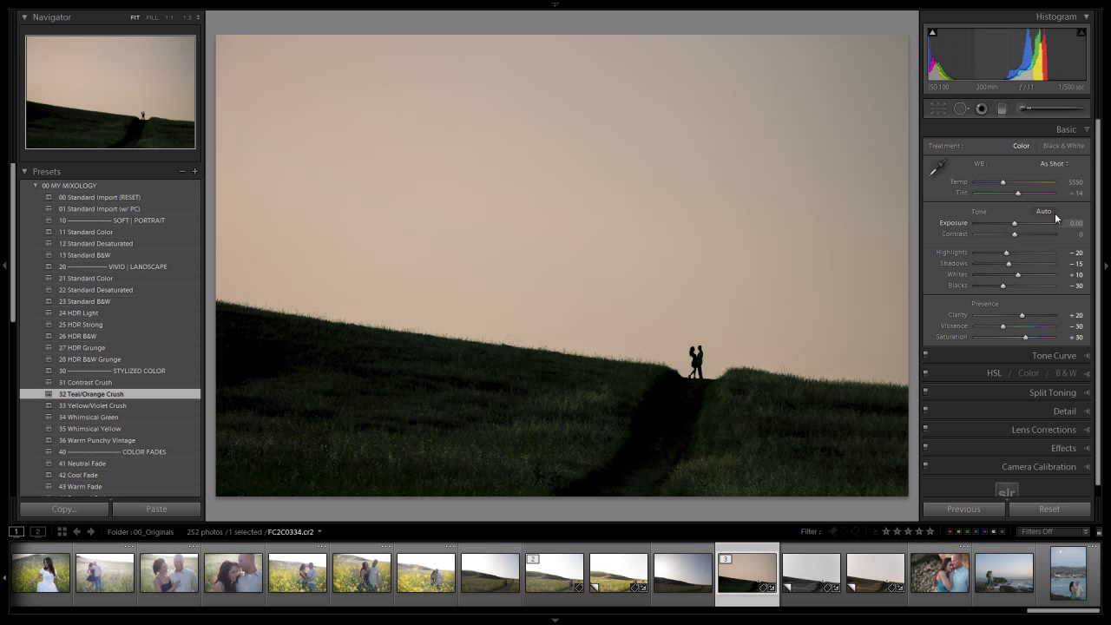
{"action": "left_click_drag", "start_coordinate": [1006, 182], "coordinate": [1041, 181]}
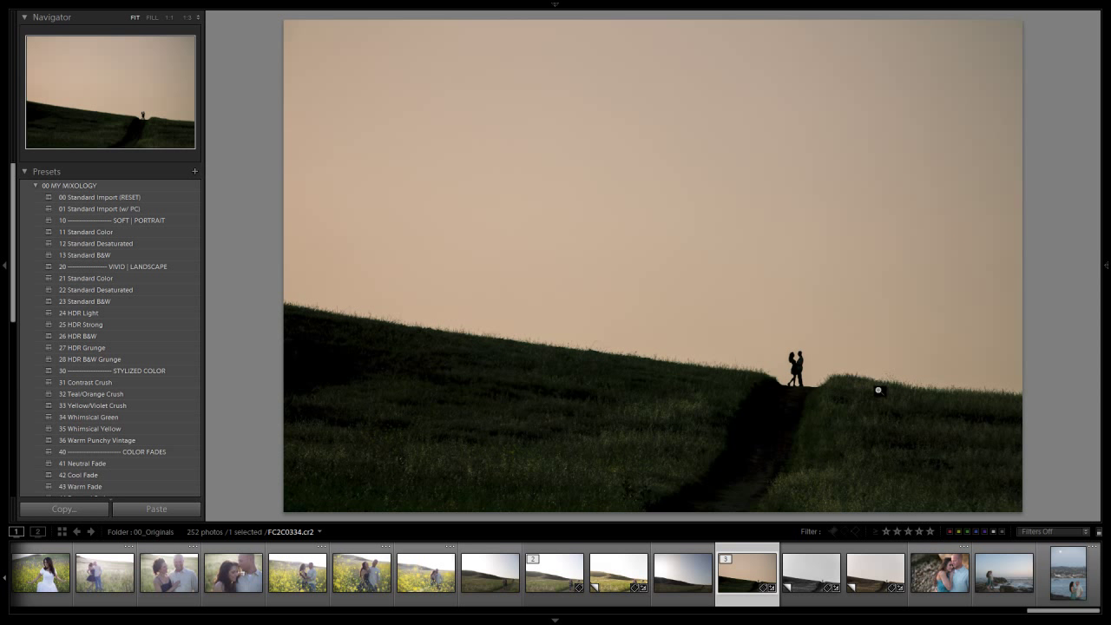
{"action": "mouse_move", "coordinate": [806, 297]}
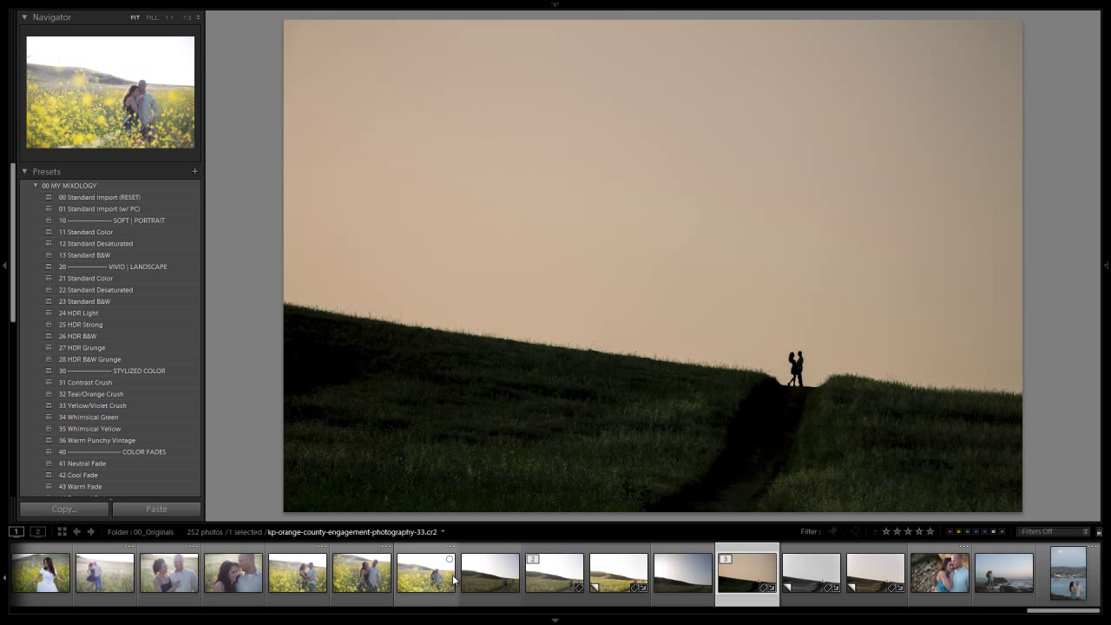
{"action": "left_click", "coordinate": [746, 571]}
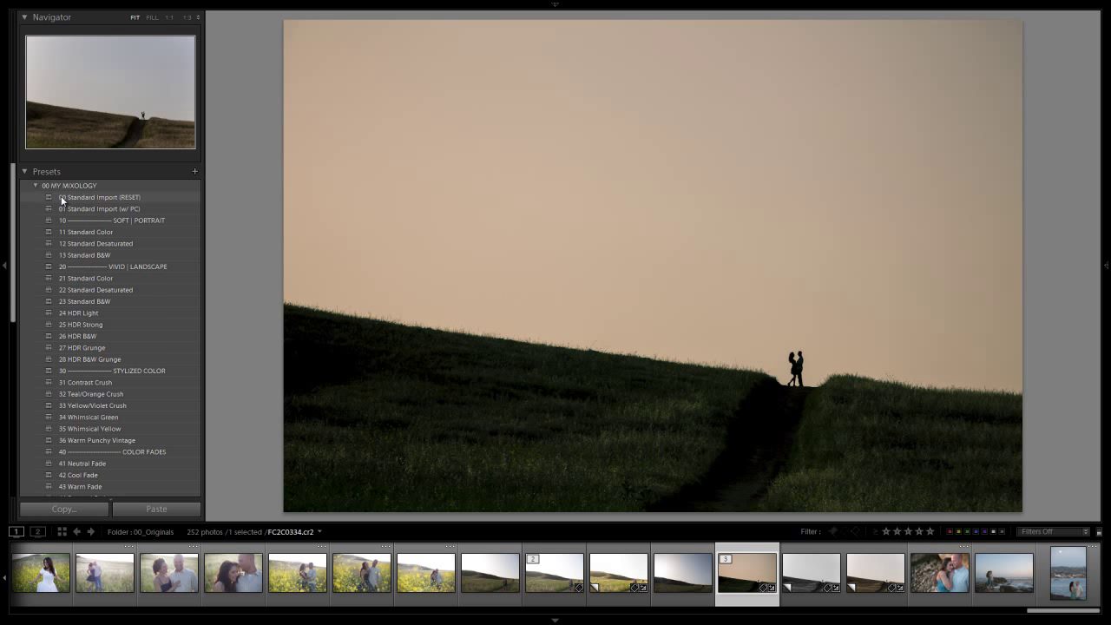
Step: Reset the silhouette photo and apply 45 Medium Darken from 01 Base Adjustments
{"action": "left_click", "coordinate": [100, 197]}
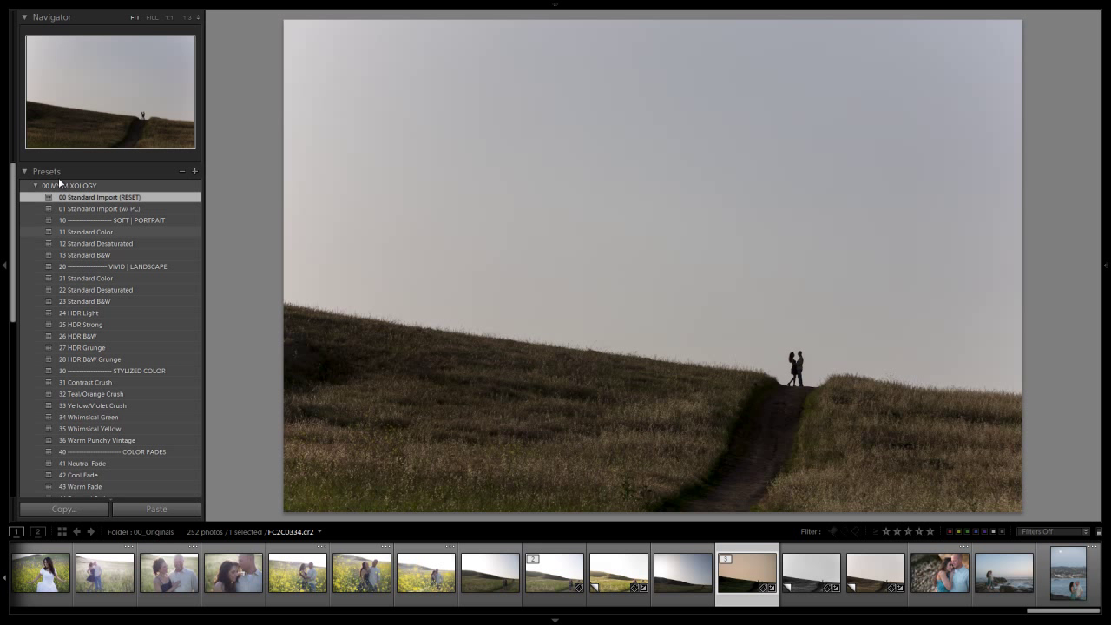
{"action": "left_click", "coordinate": [35, 185]}
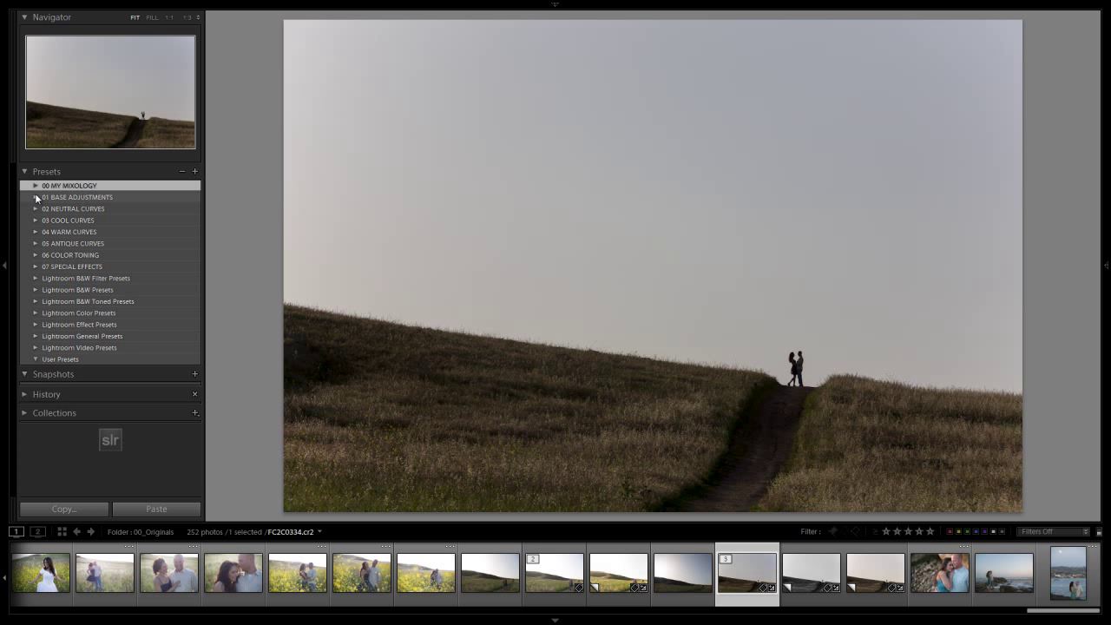
{"action": "left_click", "coordinate": [26, 374]}
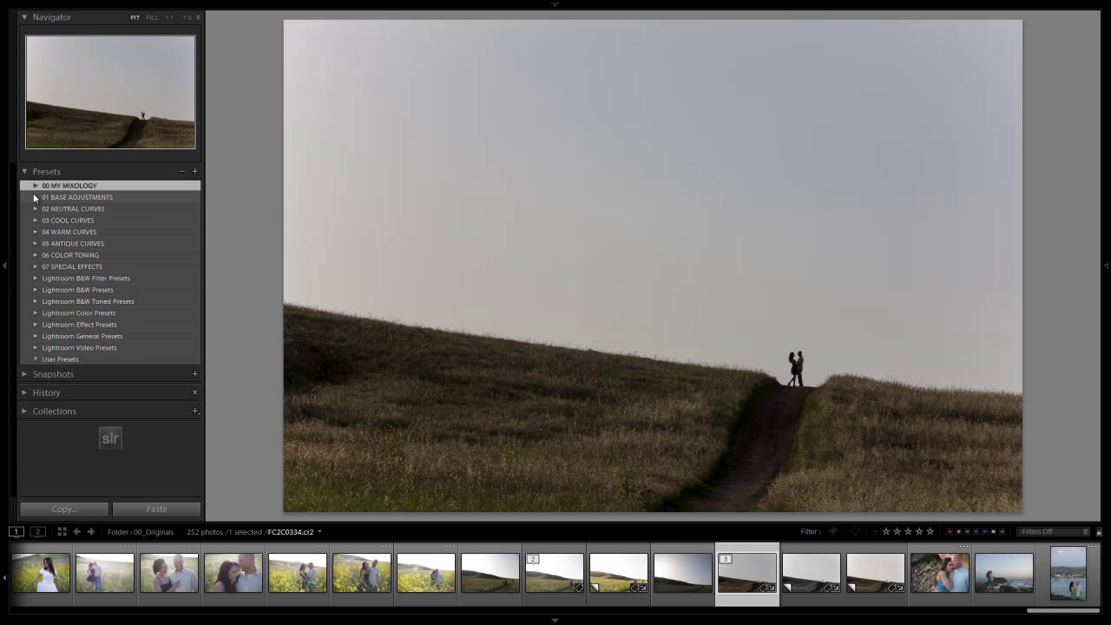
{"action": "left_click", "coordinate": [36, 197]}
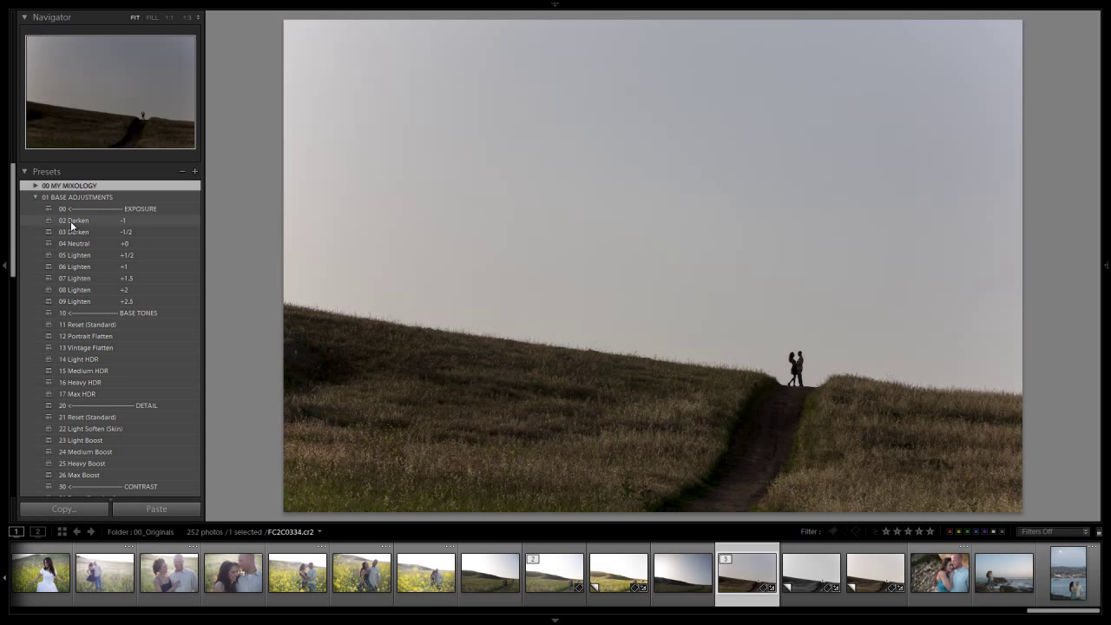
{"action": "scroll", "scroll_direction": "down", "scroll_amount": 3}
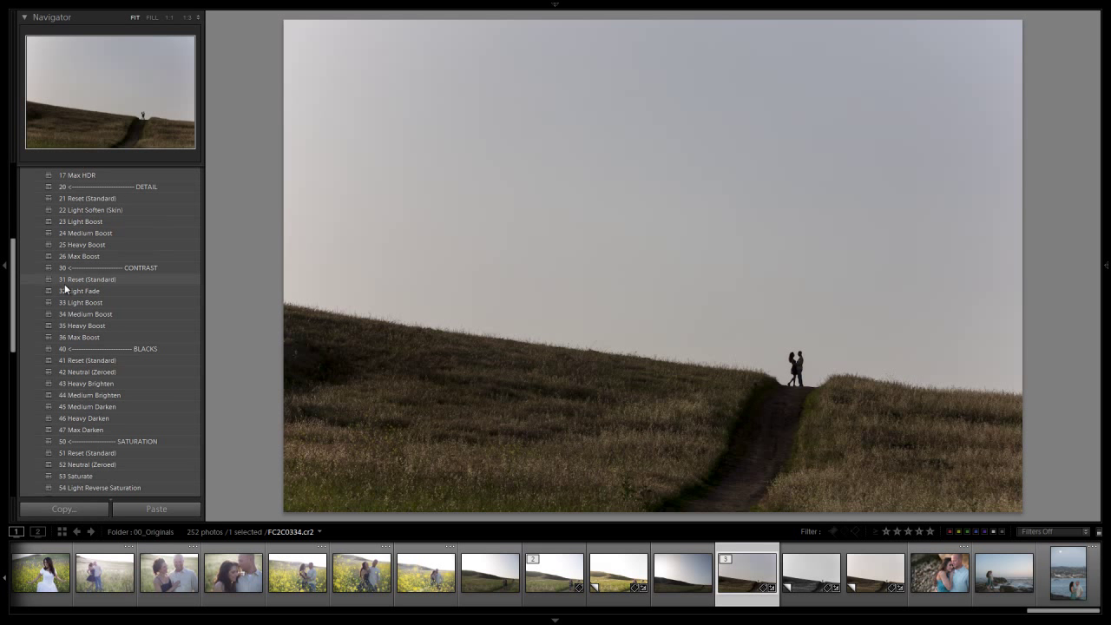
{"action": "scroll", "scroll_direction": "down", "scroll_amount": 3}
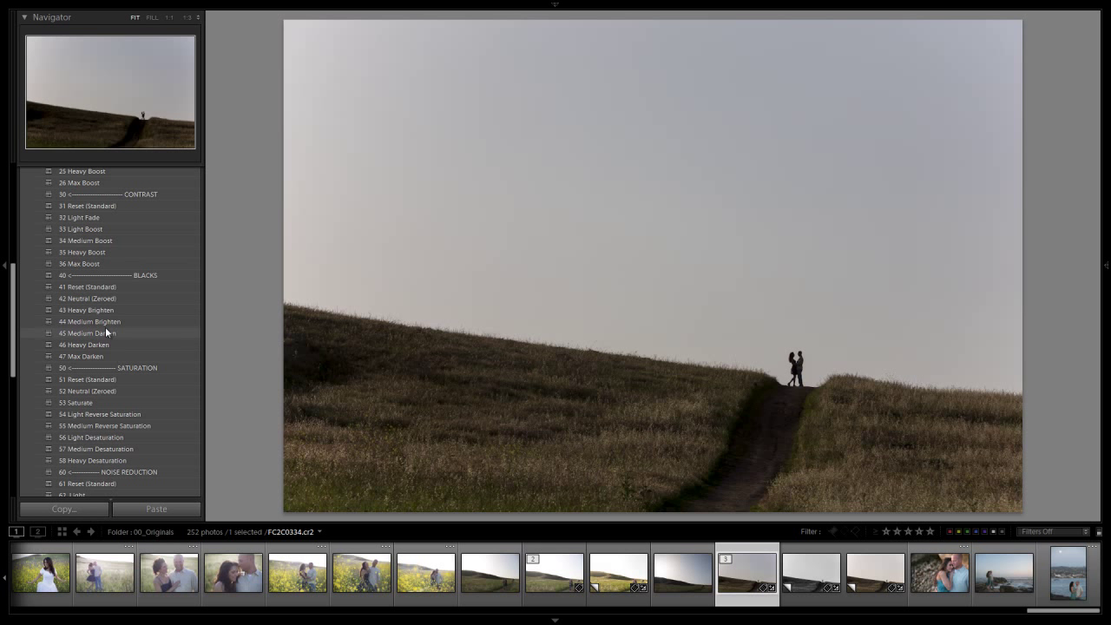
{"action": "left_click", "coordinate": [88, 333]}
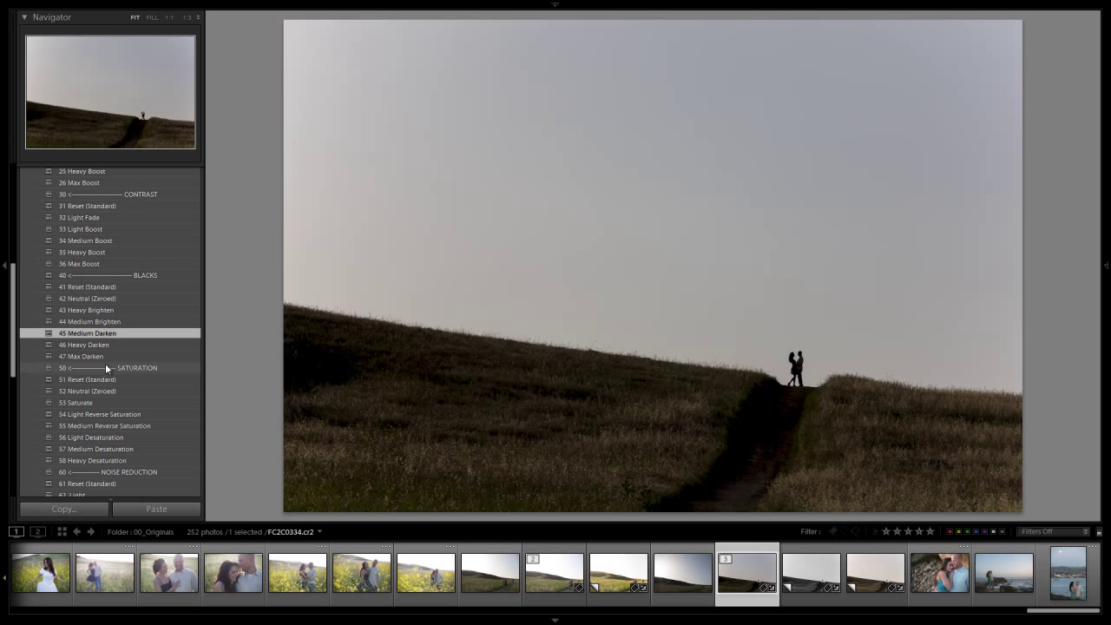
Step: Add the 73 Light Vignette preset to the silhouette photo
{"action": "scroll", "scroll_direction": "down", "scroll_amount": 3}
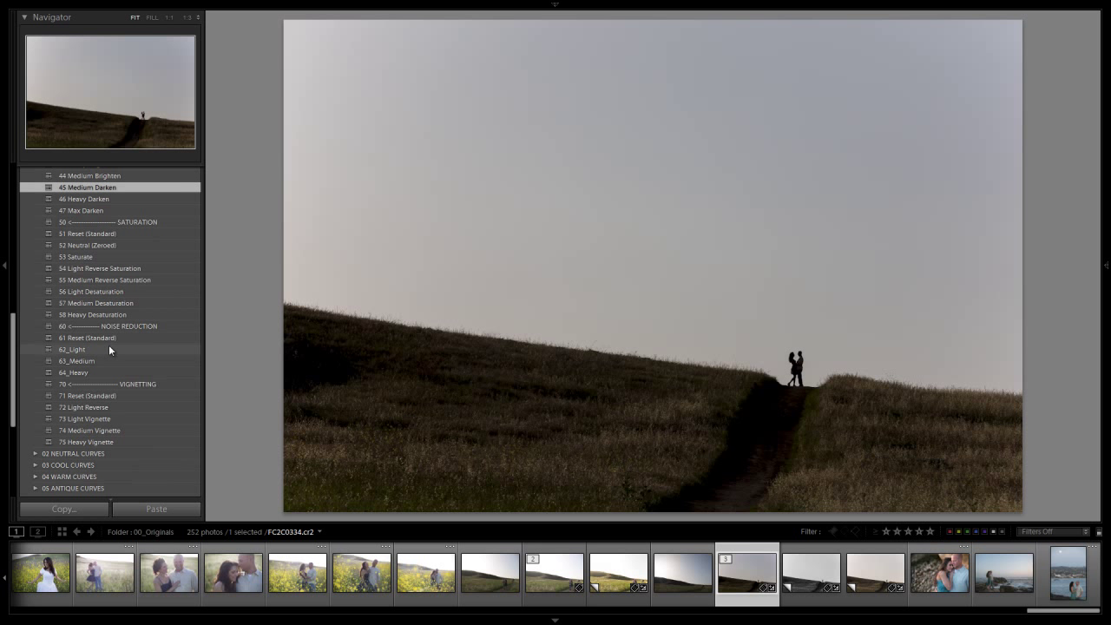
{"action": "left_click", "coordinate": [85, 418]}
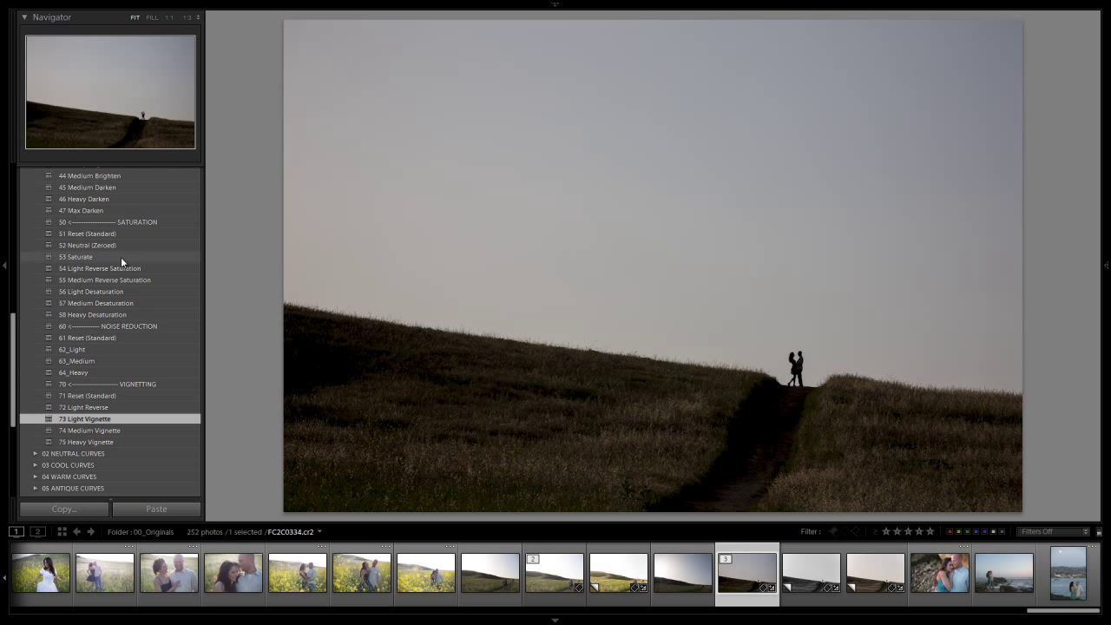
{"action": "mouse_move", "coordinate": [124, 348]}
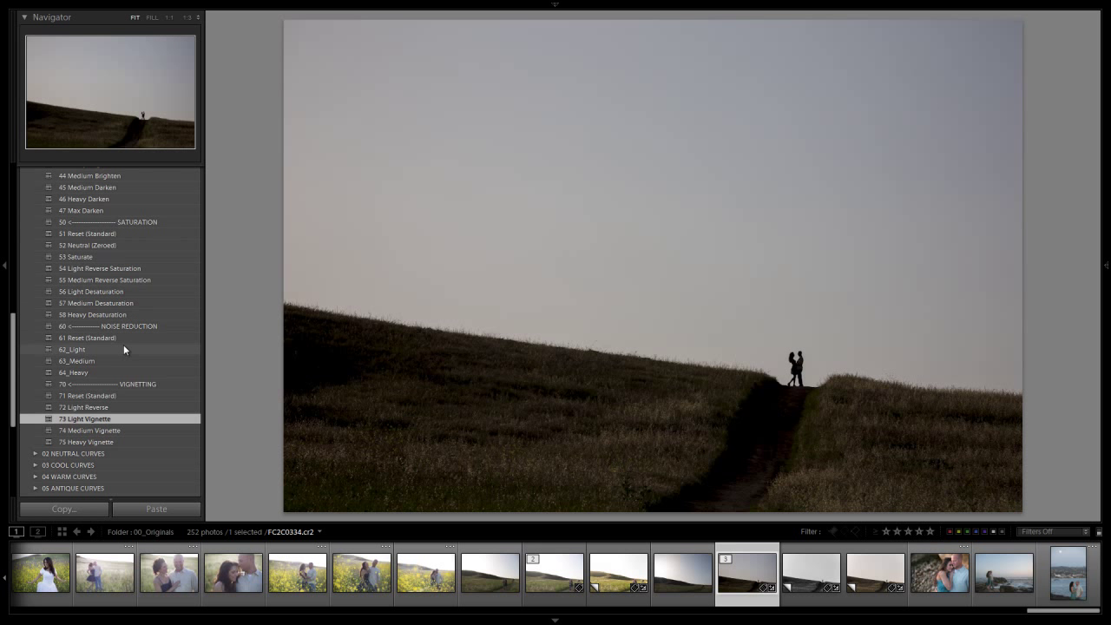
{"action": "scroll", "scroll_direction": "down", "scroll_amount": 3}
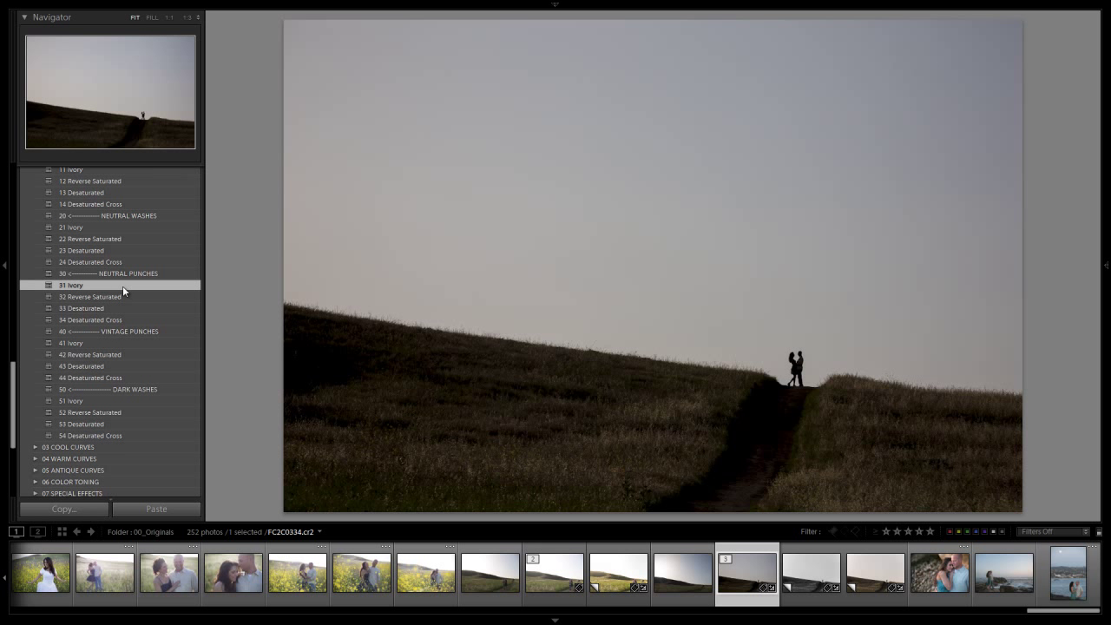
Step: Apply the 11 Orange/Teal color toning preset to the silhouette photo
{"action": "scroll", "scroll_direction": "up", "scroll_amount": 3}
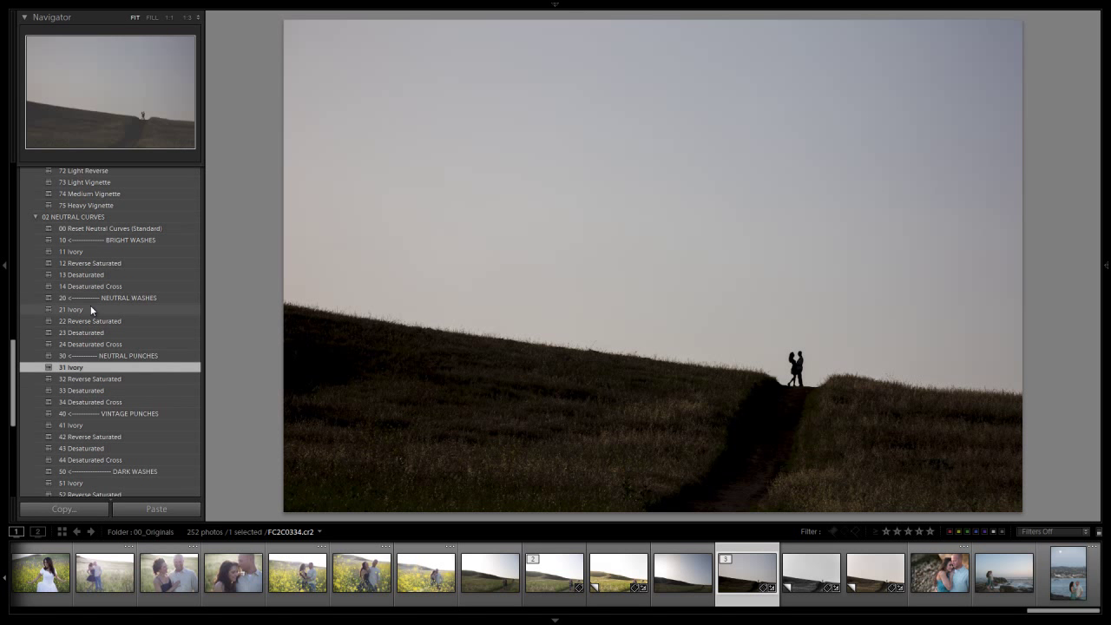
{"action": "scroll", "scroll_direction": "down", "scroll_amount": 3}
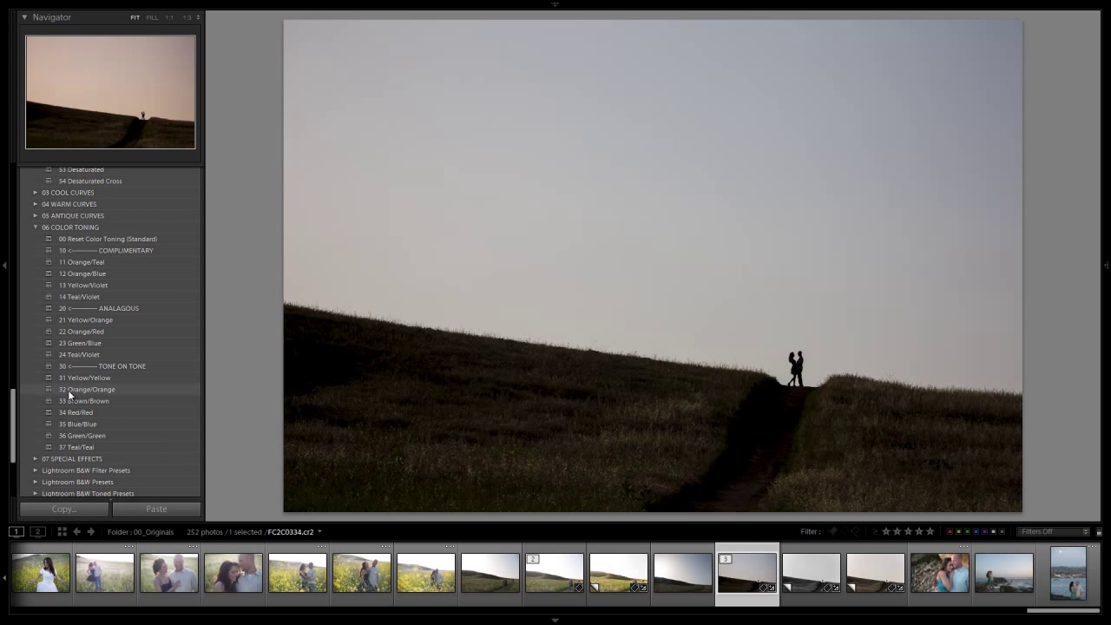
{"action": "mouse_move", "coordinate": [112, 262]}
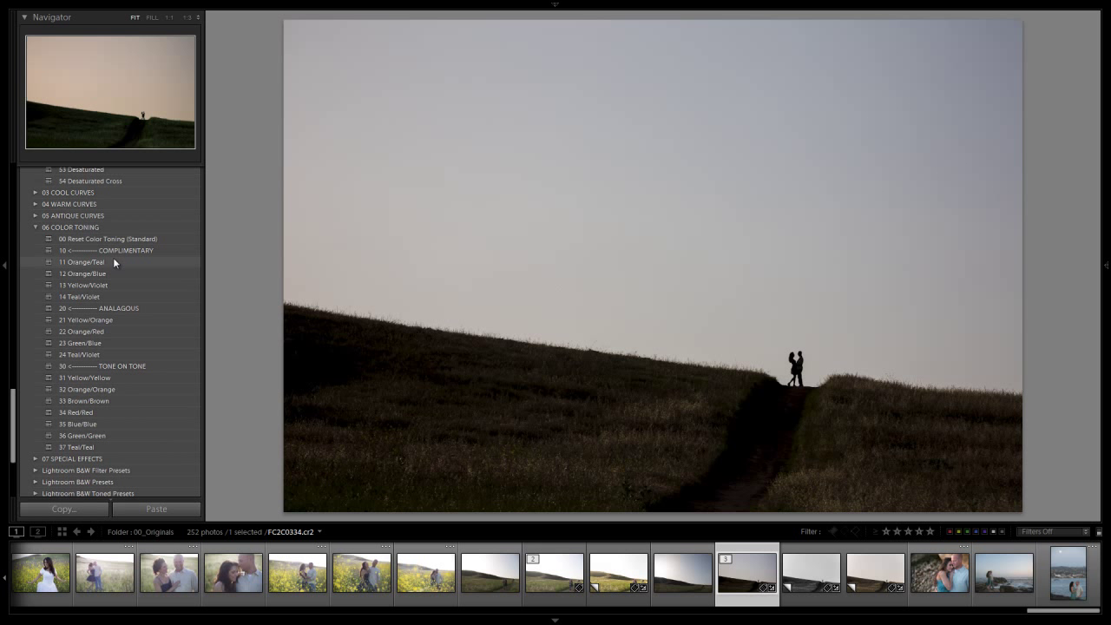
{"action": "left_click", "coordinate": [82, 262]}
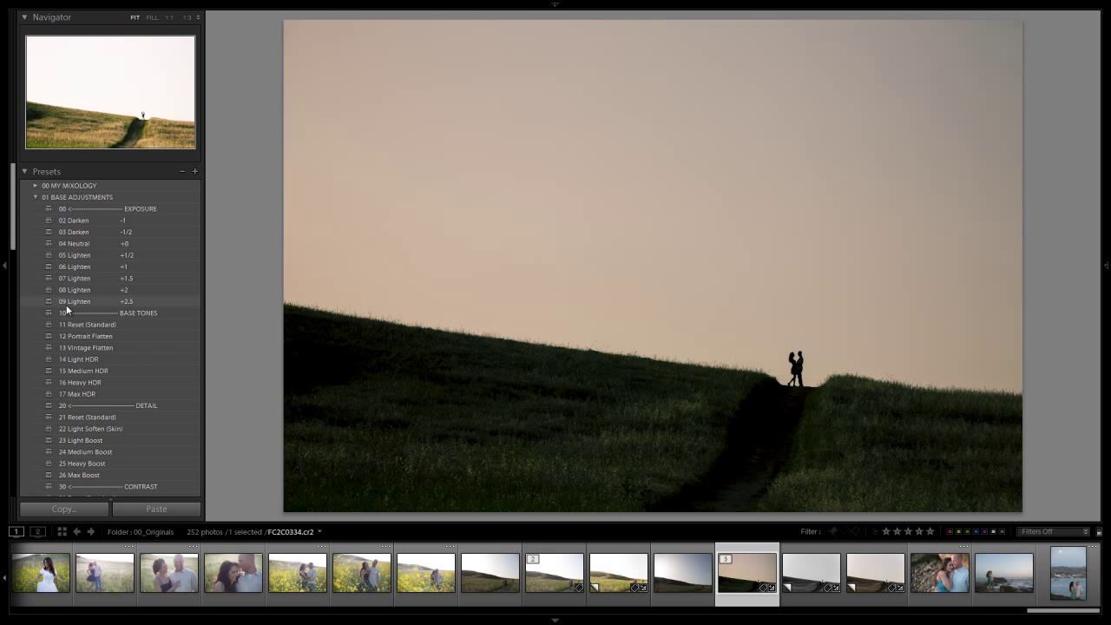
Step: Add 54 Light Reverse Saturation from Base Adjustments and scroll up to 00 MY MIXOLOGY
{"action": "scroll", "scroll_direction": "down", "scroll_amount": 3}
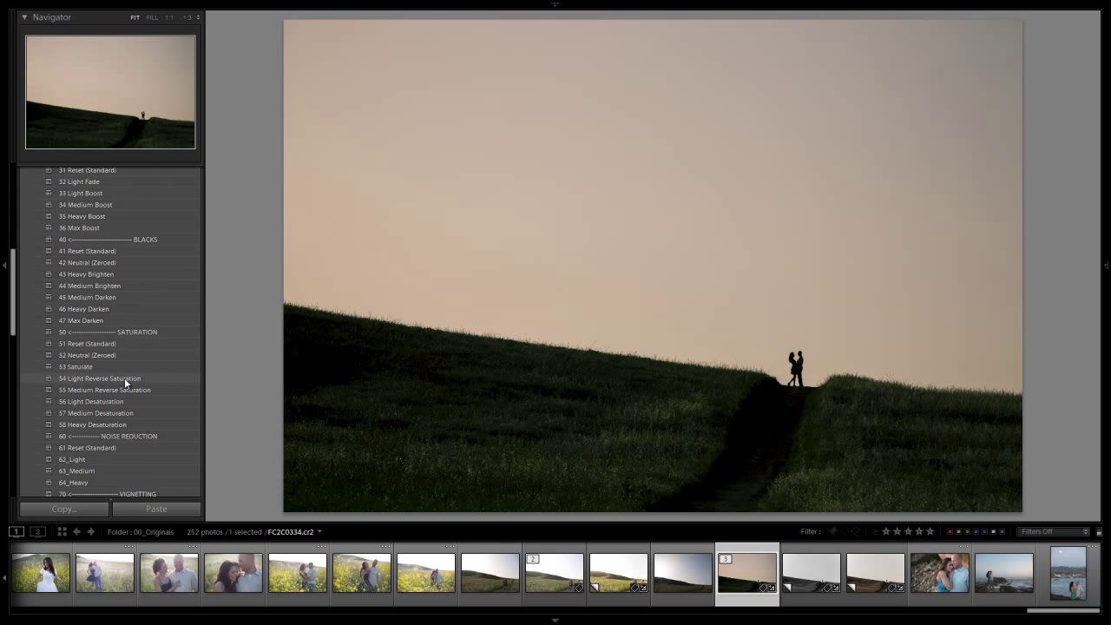
{"action": "left_click", "coordinate": [100, 377]}
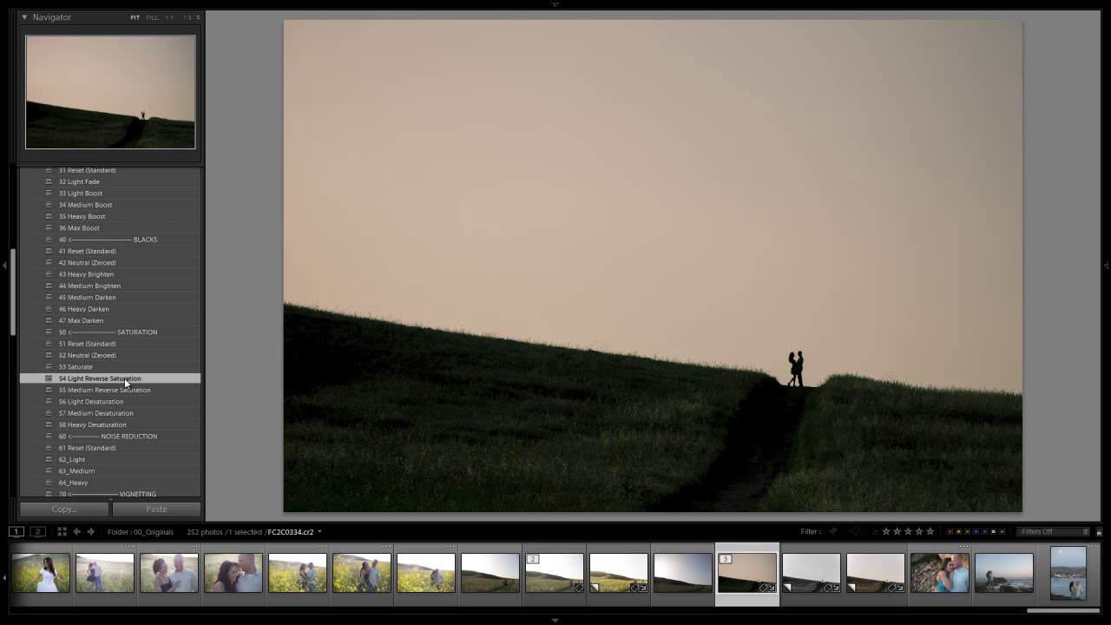
{"action": "scroll", "scroll_direction": "up", "scroll_amount": 3}
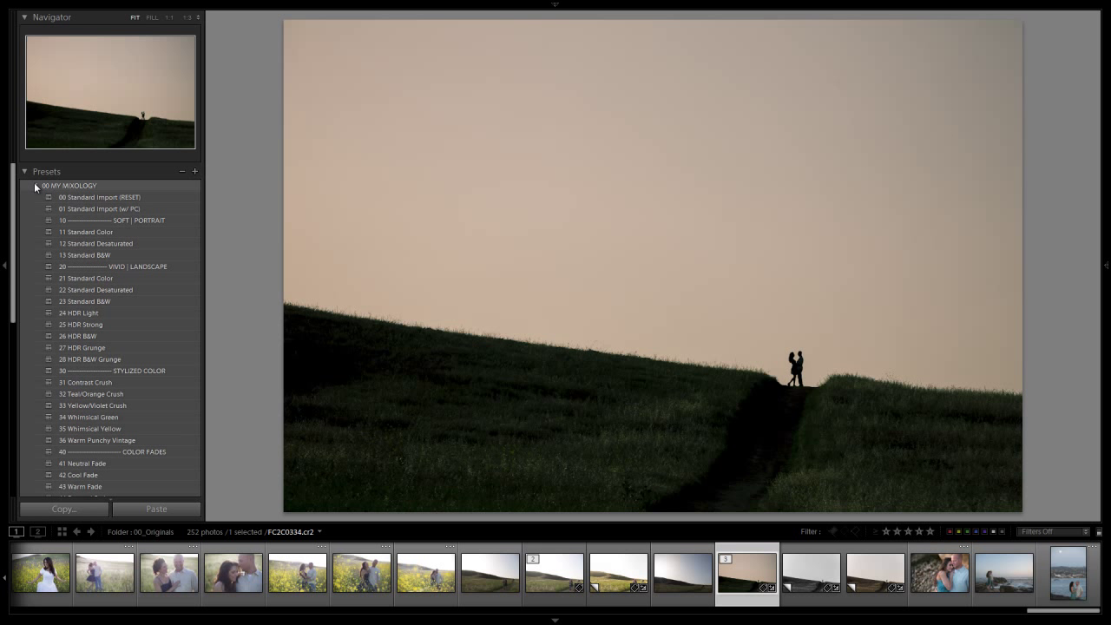
{"action": "mouse_move", "coordinate": [103, 397]}
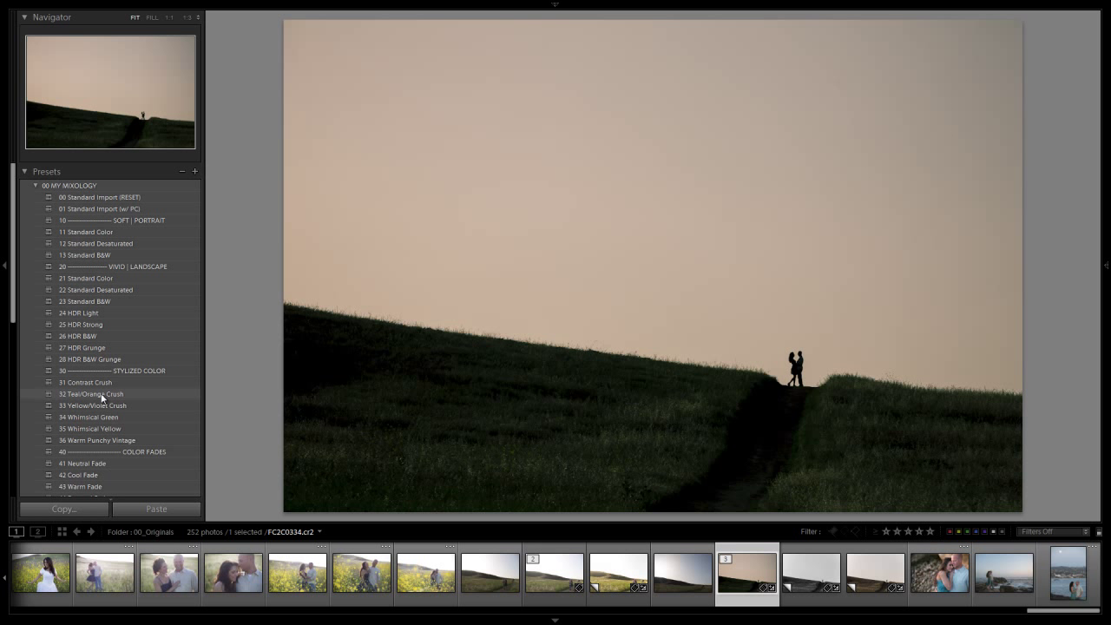
Step: Apply 32 Teal/Orange Crush and warm the white balance Temp to about 5850
{"action": "left_click", "coordinate": [91, 393]}
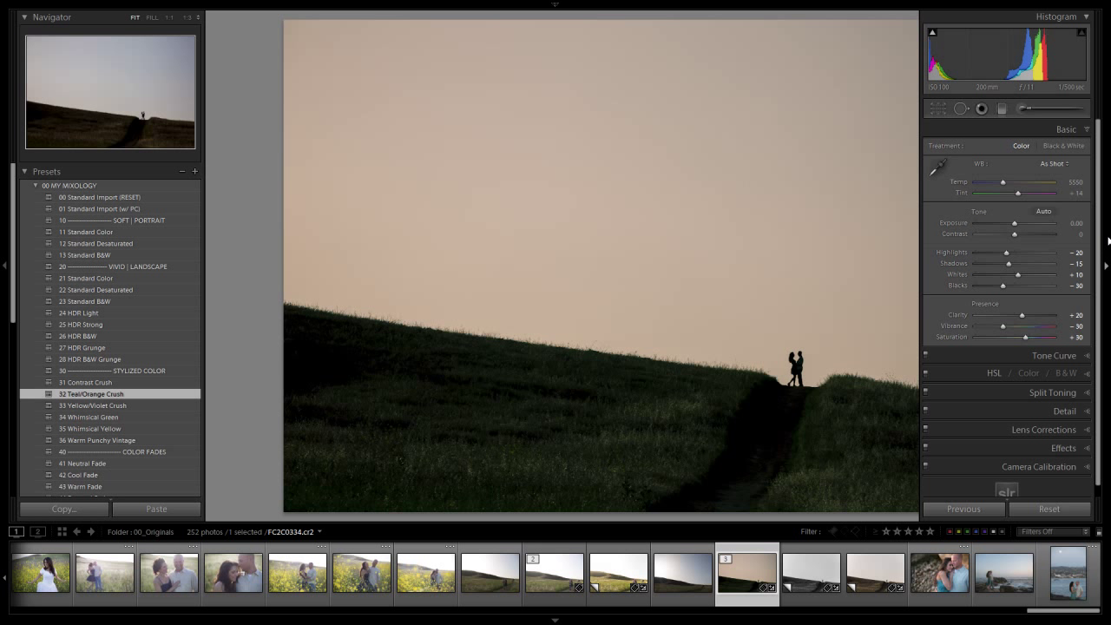
{"action": "left_click_drag", "start_coordinate": [1003, 181], "coordinate": [1038, 181]}
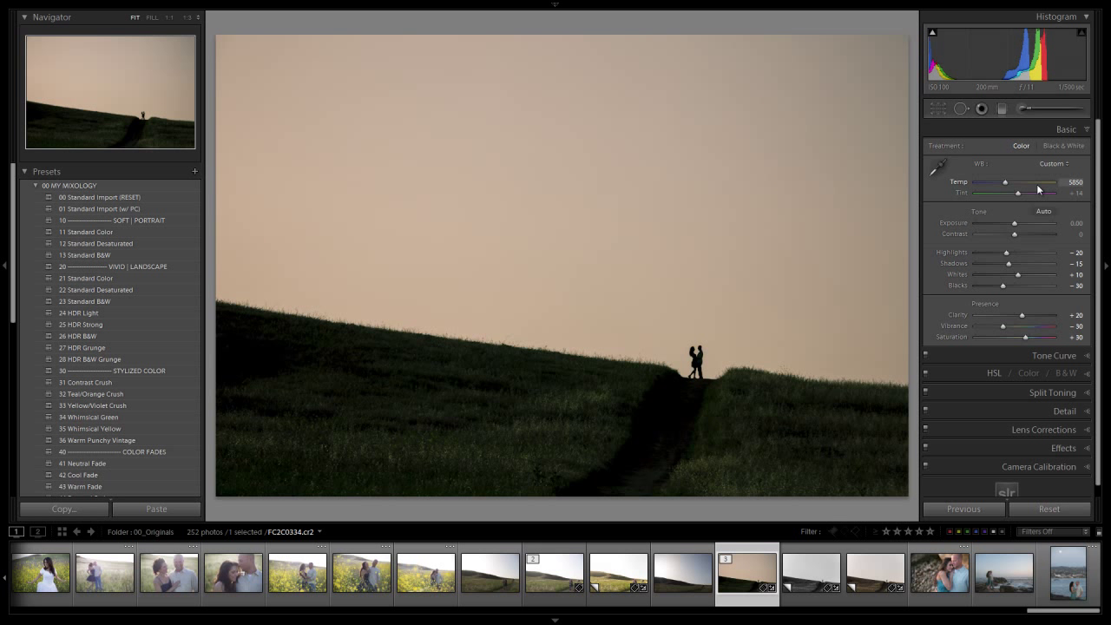
{"action": "left_click_drag", "start_coordinate": [1006, 182], "coordinate": [1008, 182]}
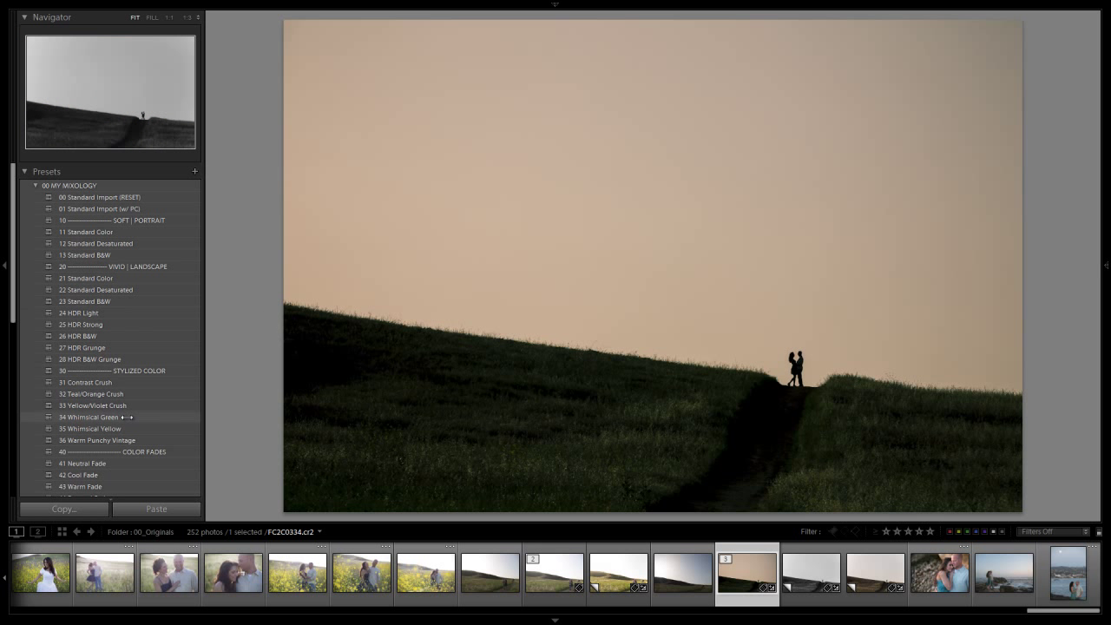
{"action": "mouse_move", "coordinate": [195, 171]}
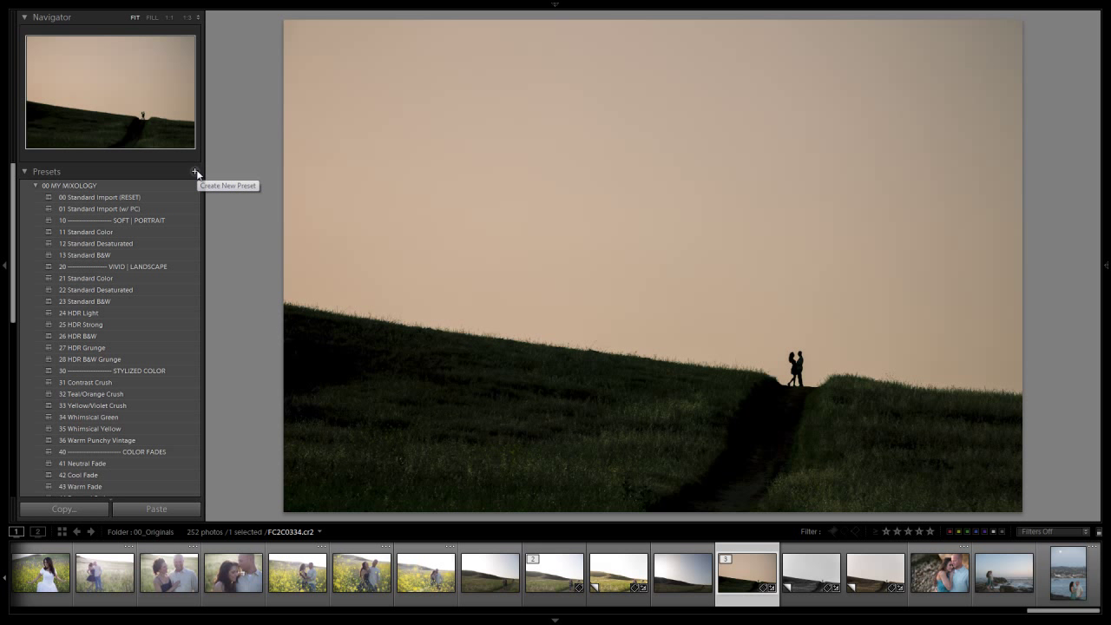
Step: Draft a 00 MY MIXOLOGY preset without some lens corrections, cancel, and reapply Teal/Orange Crush
{"action": "left_click", "coordinate": [195, 171]}
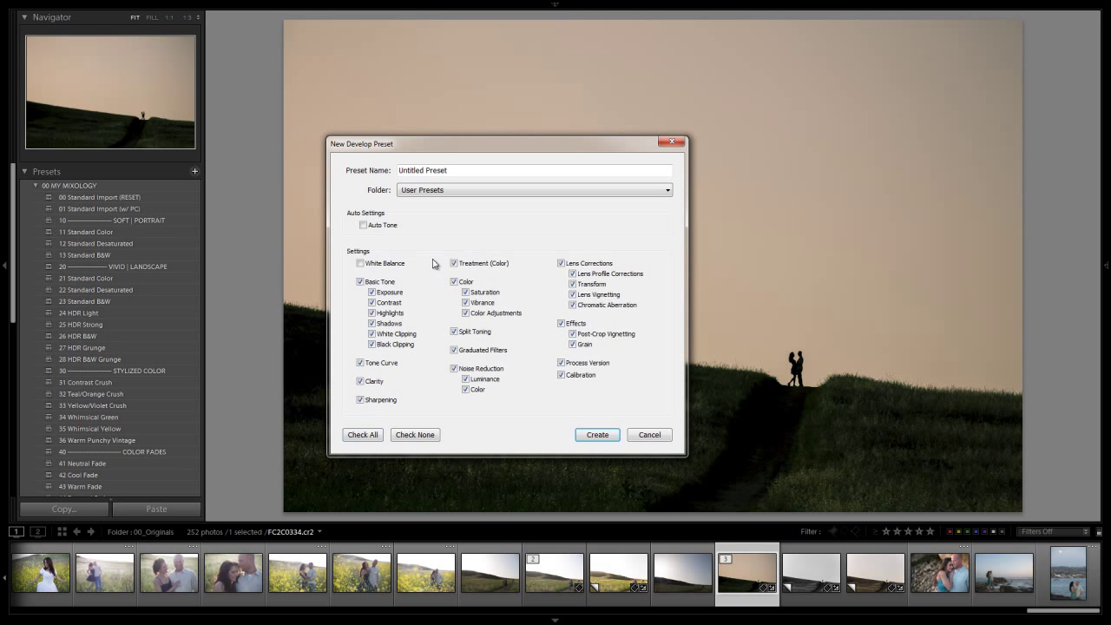
{"action": "left_click", "coordinate": [561, 263]}
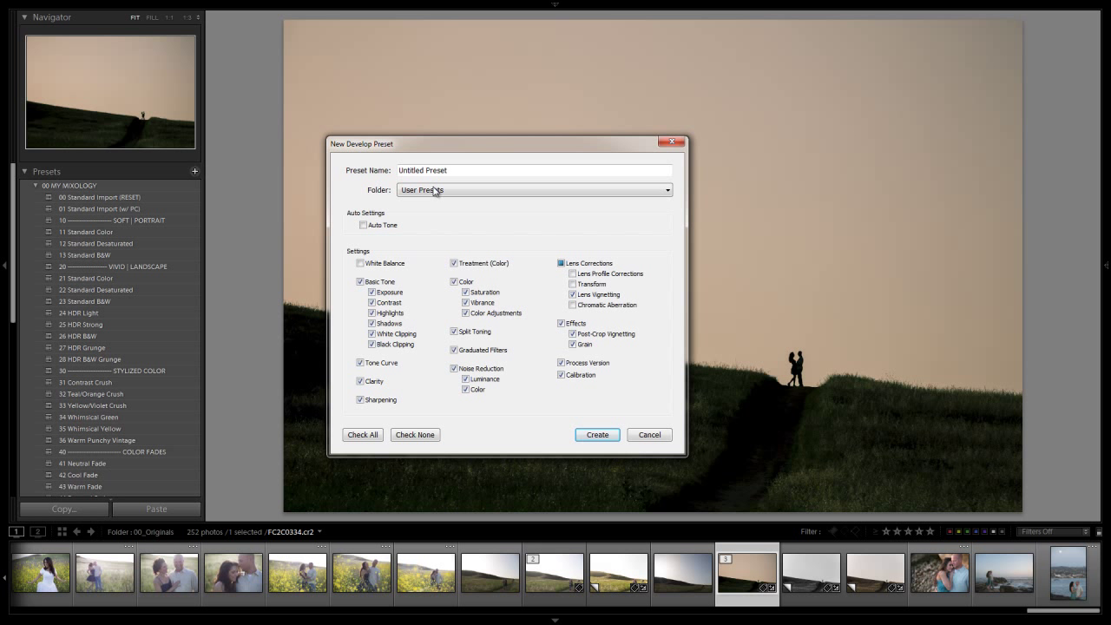
{"action": "left_click", "coordinate": [534, 170]}
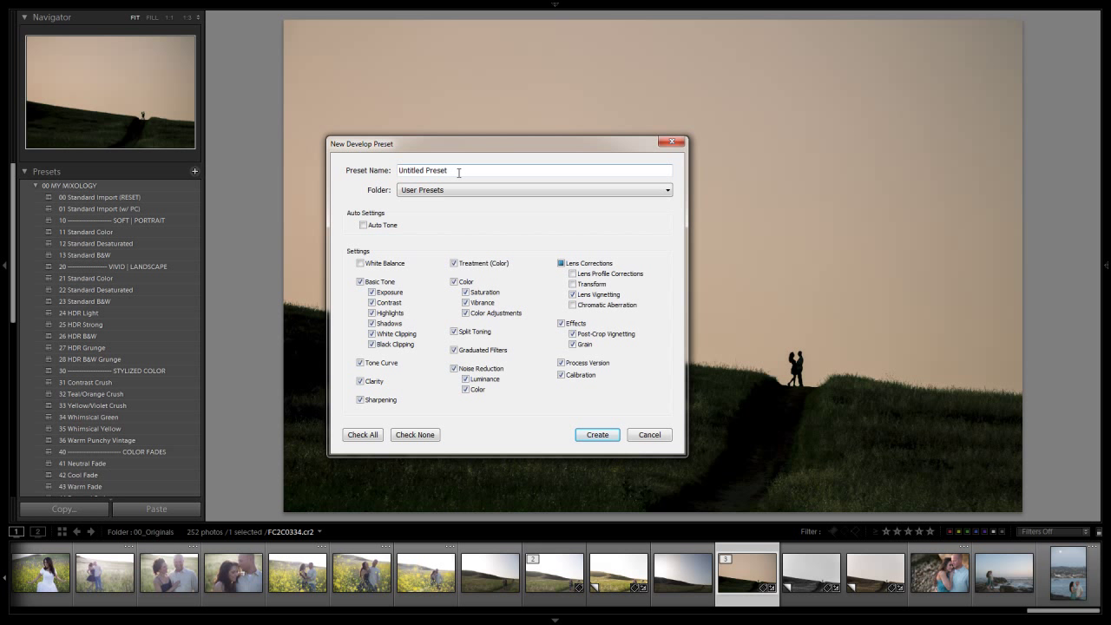
{"action": "left_click", "coordinate": [534, 189]}
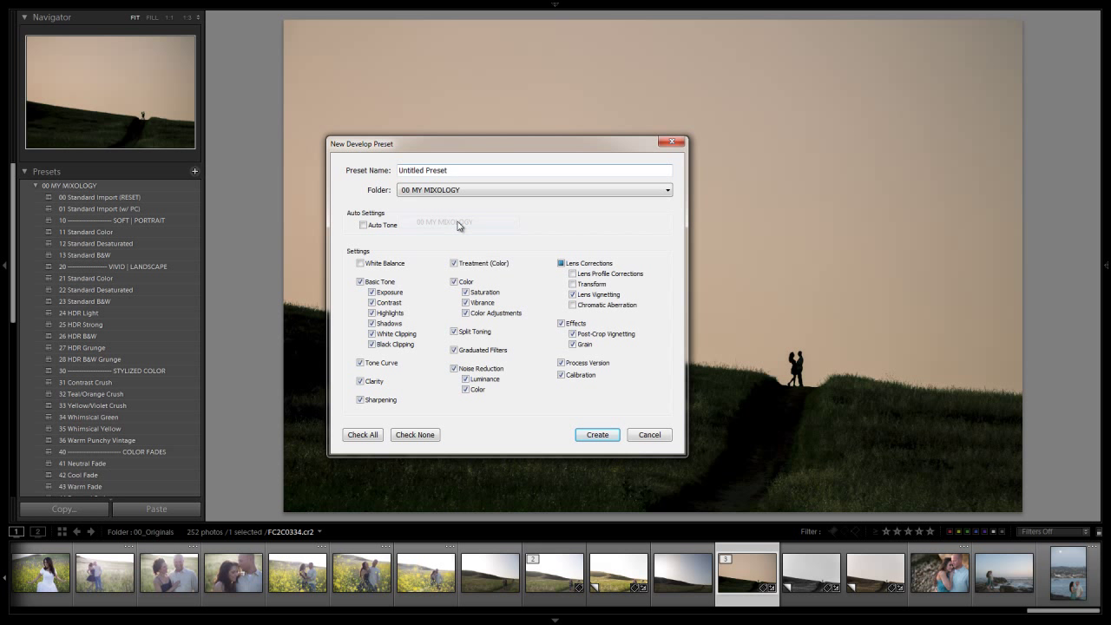
{"action": "mouse_move", "coordinate": [649, 434]}
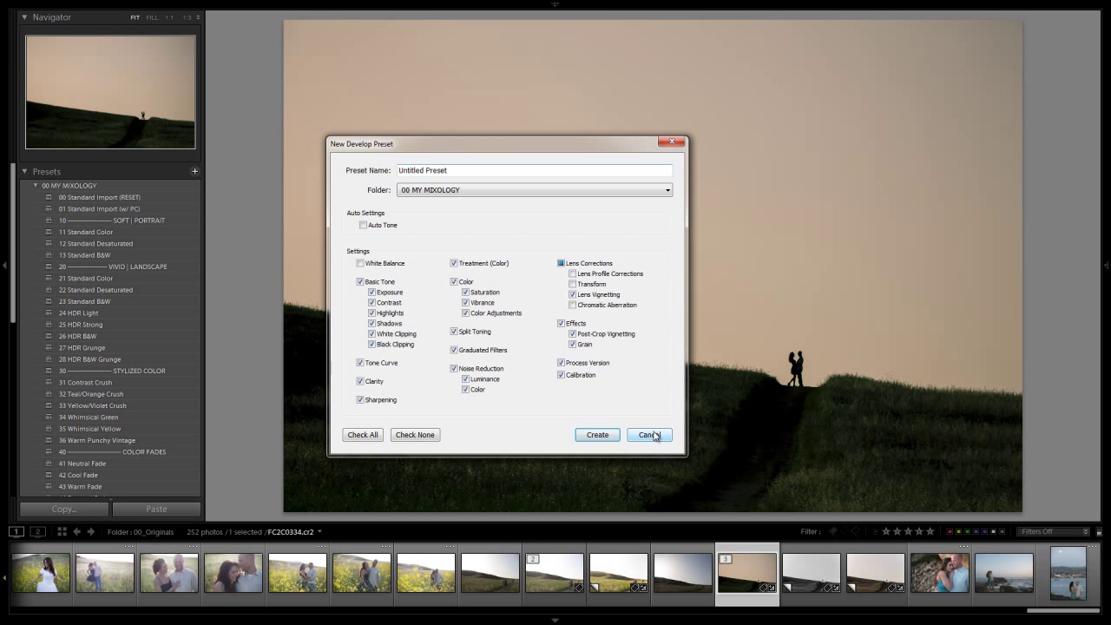
{"action": "left_click", "coordinate": [648, 434]}
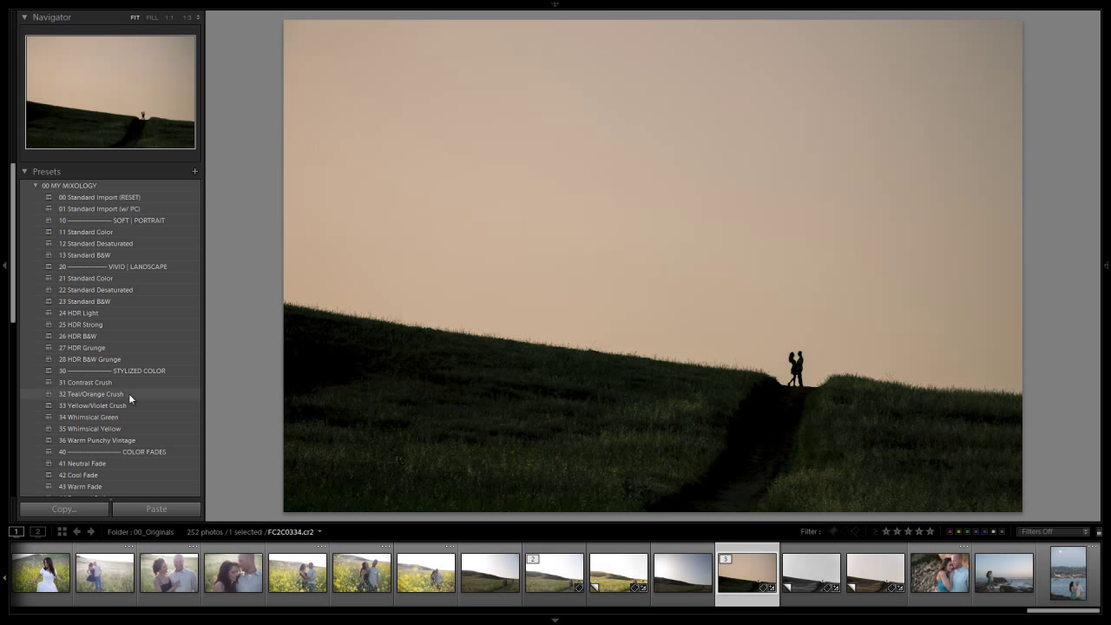
{"action": "left_click", "coordinate": [91, 393]}
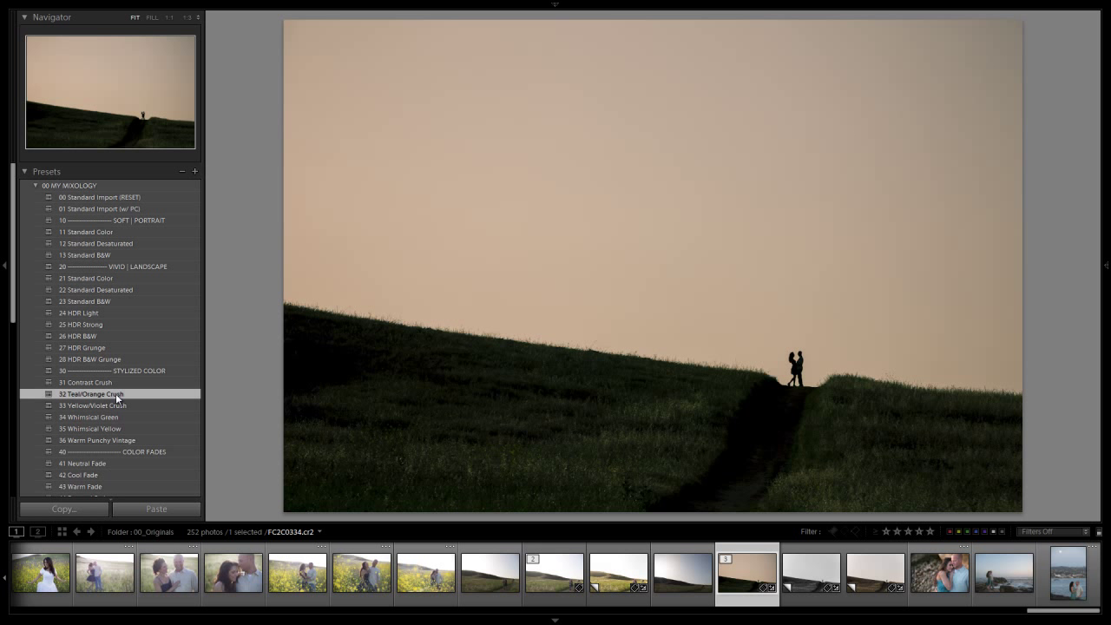